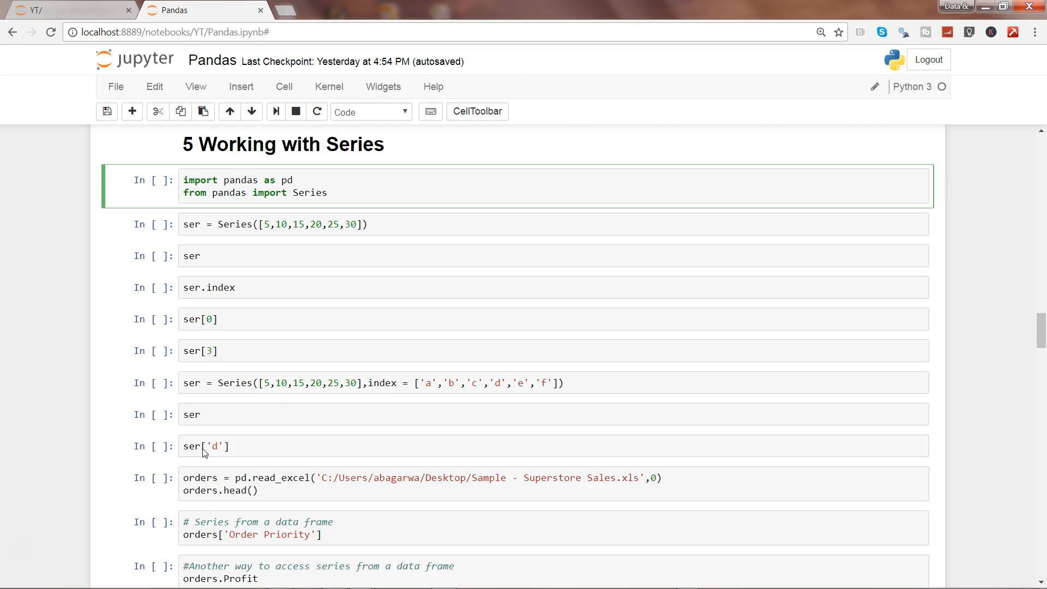
Step: Run the cell that imports pandas and the Series class
click(327, 192)
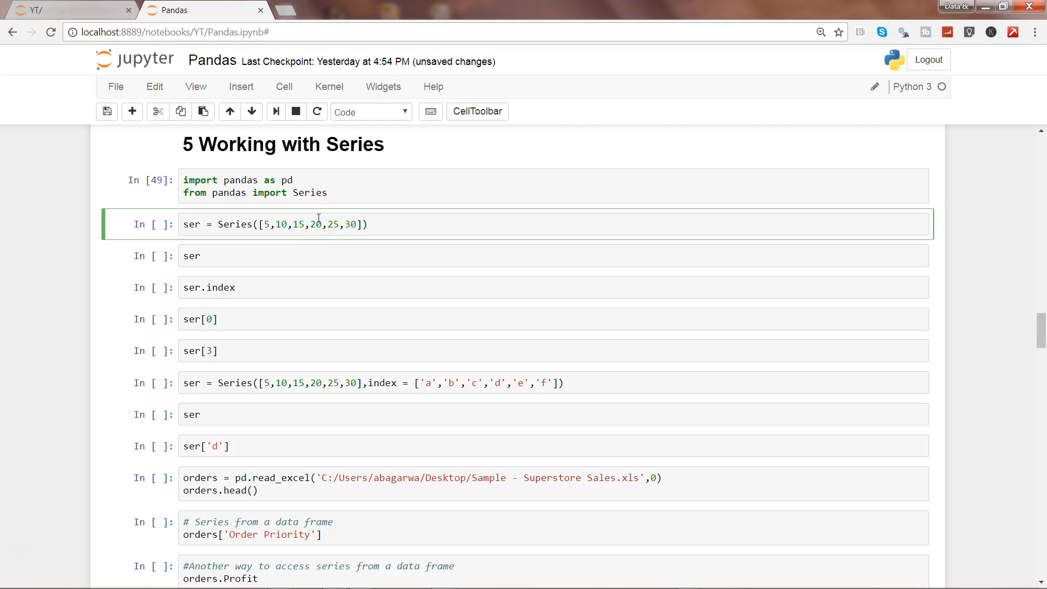
mouse_move(229, 223)
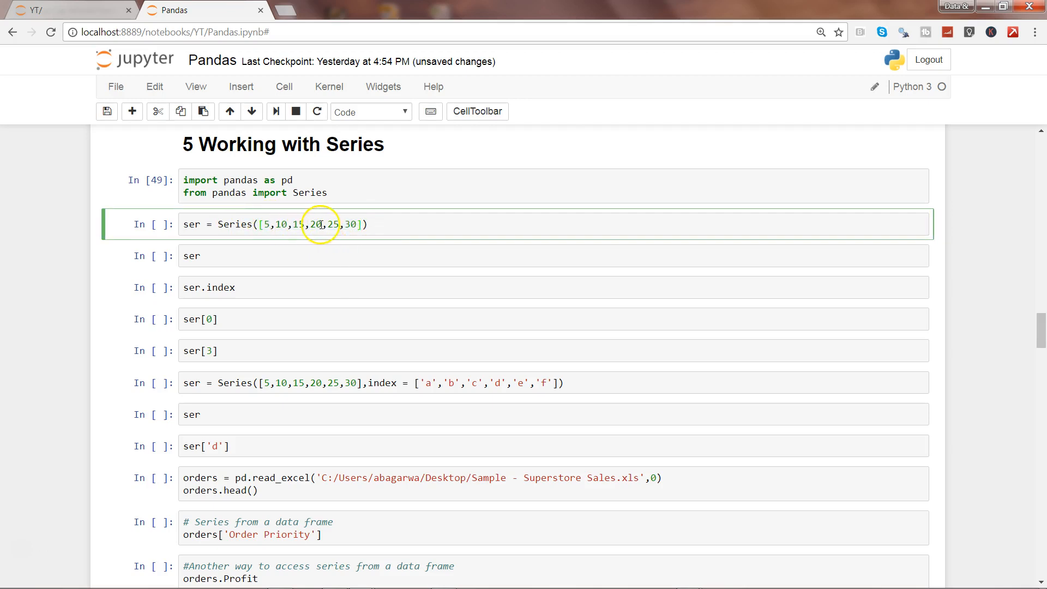
mouse_move(348, 340)
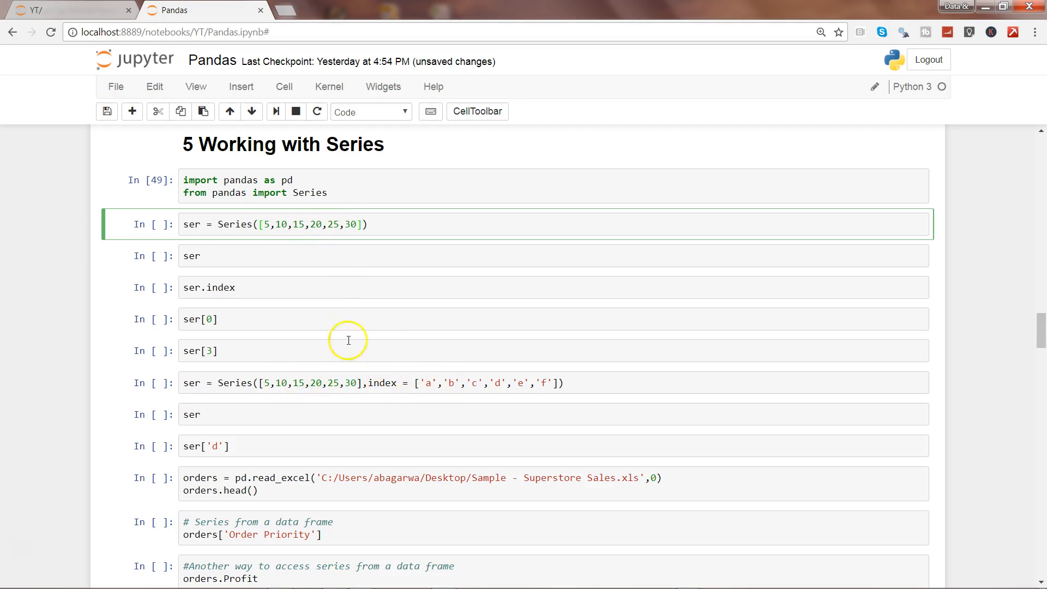
mouse_move(277, 193)
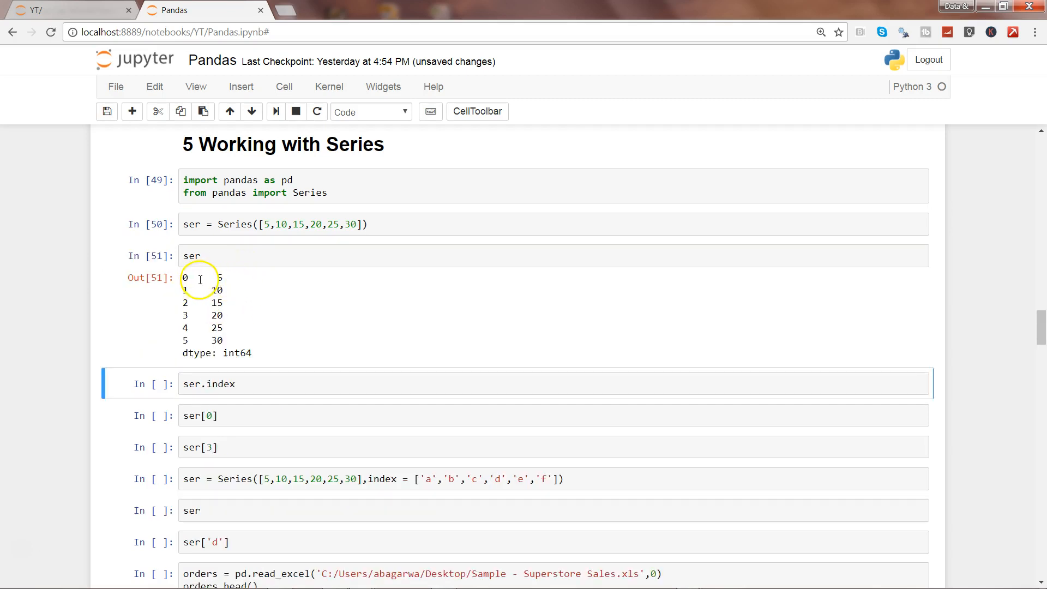
mouse_move(229, 306)
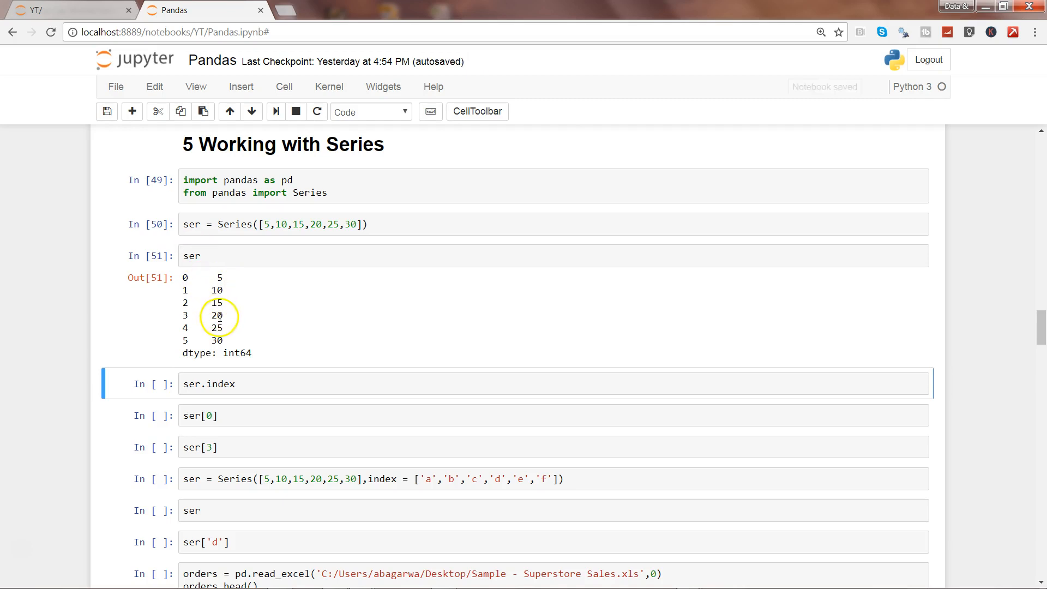
mouse_move(187, 274)
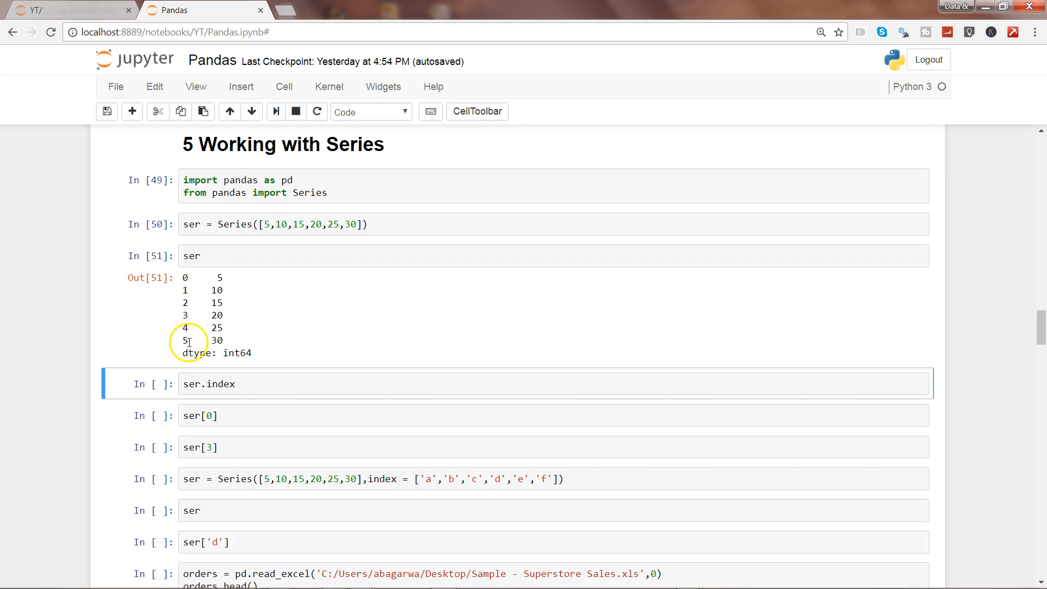
mouse_move(187, 276)
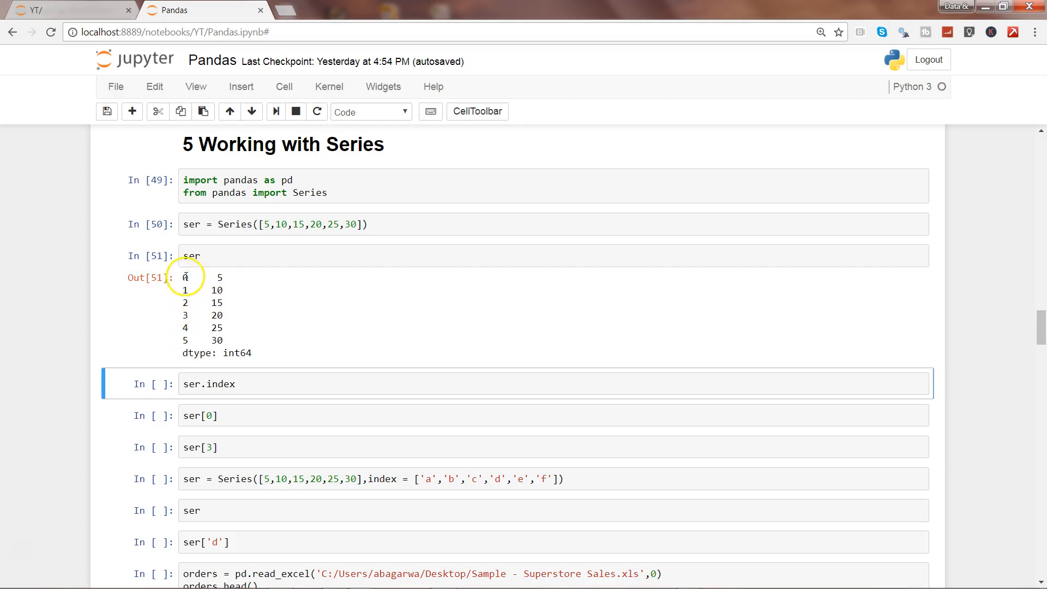
mouse_move(232, 307)
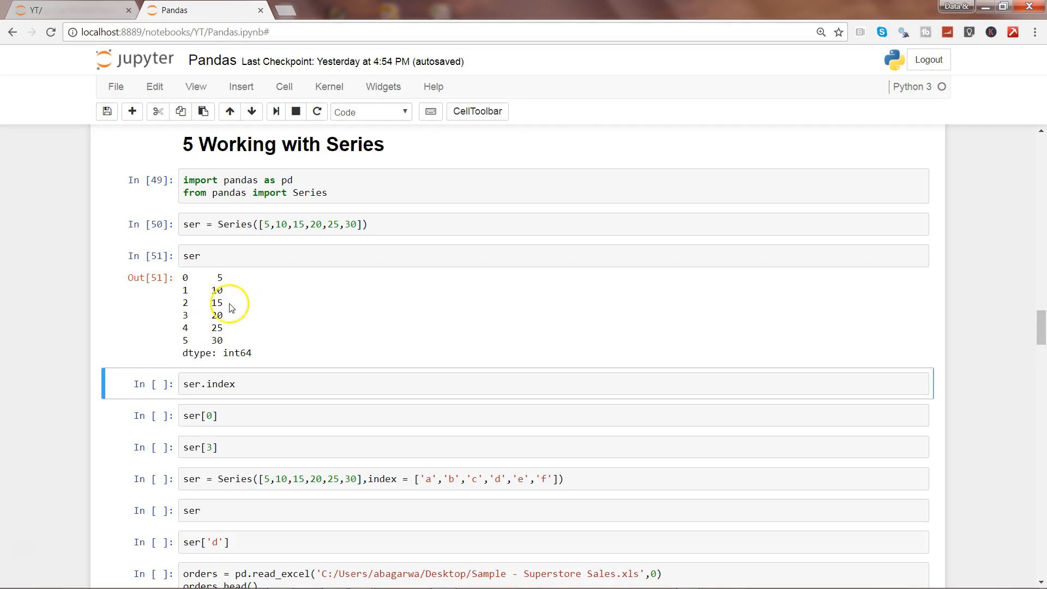
mouse_move(187, 295)
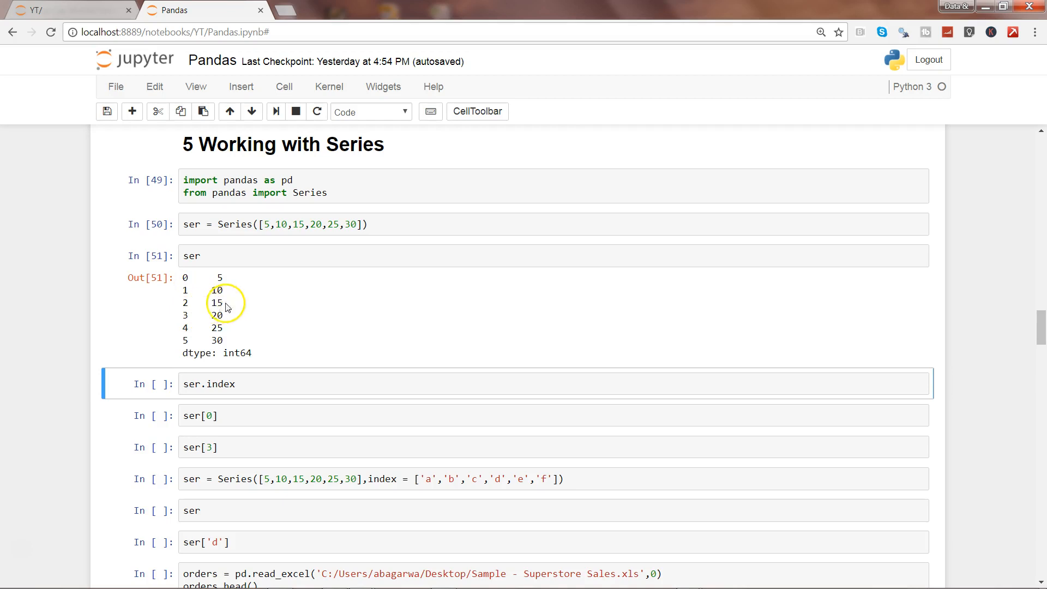
mouse_move(253, 351)
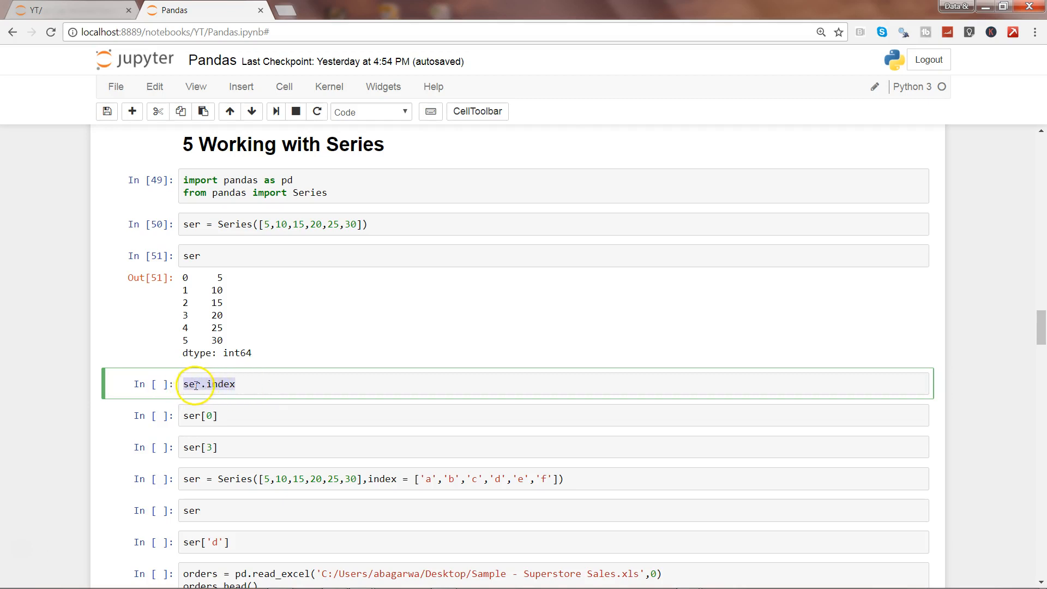
mouse_move(258, 386)
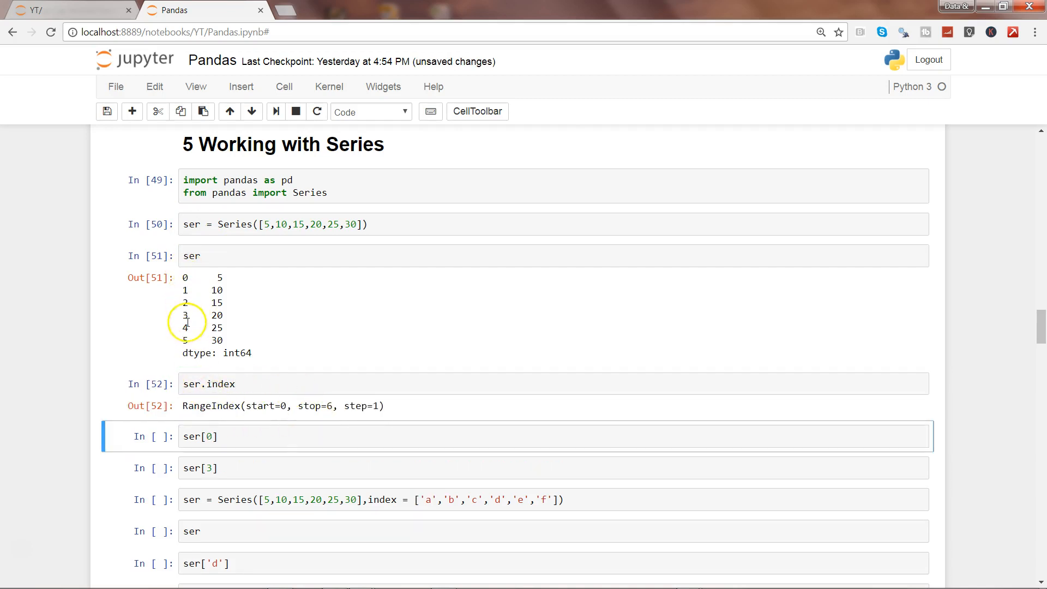
mouse_move(301, 417)
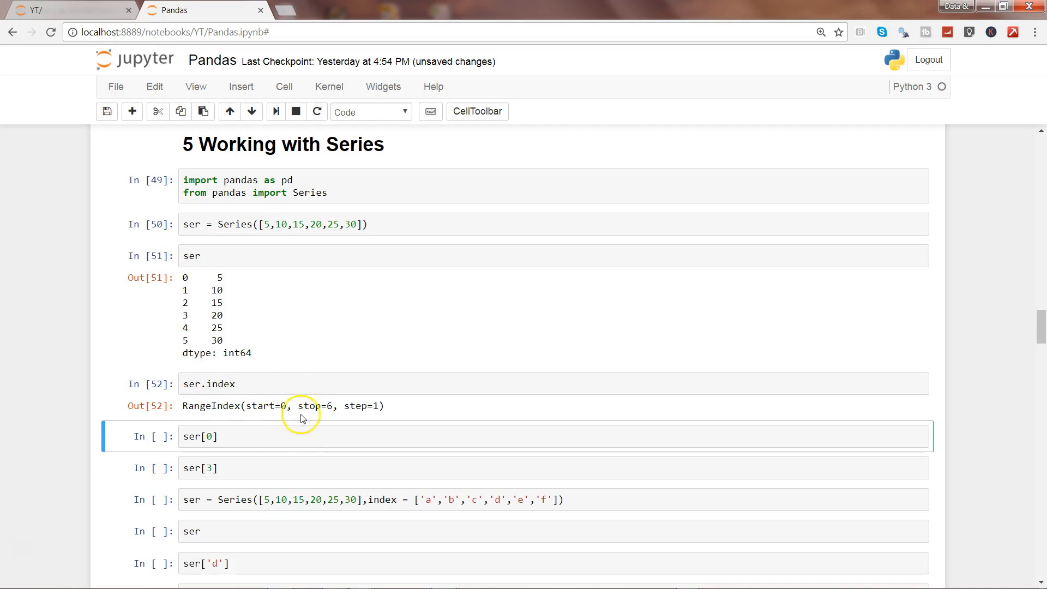
mouse_move(377, 408)
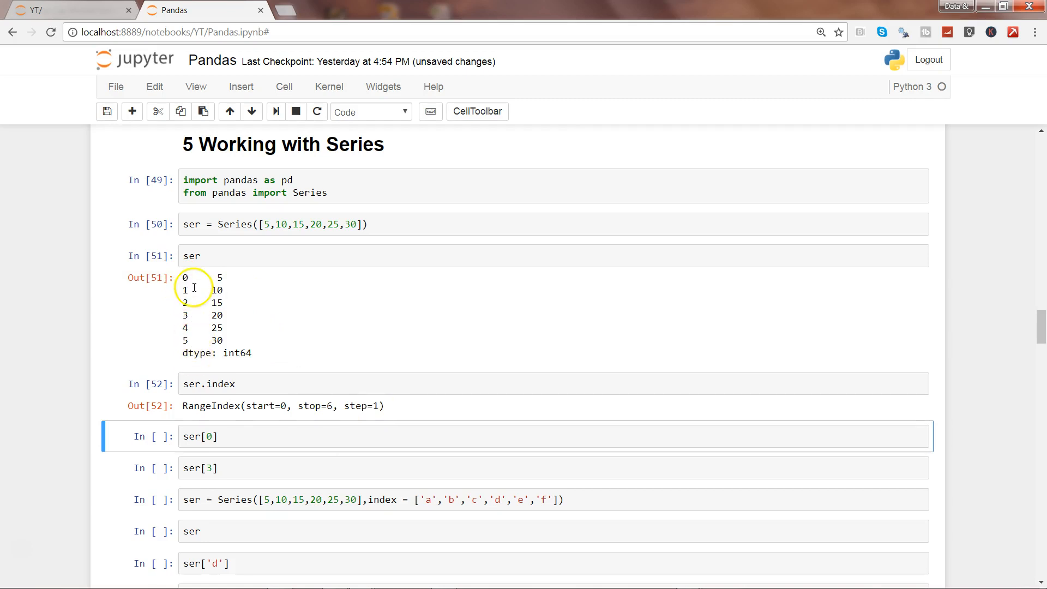
mouse_move(322, 406)
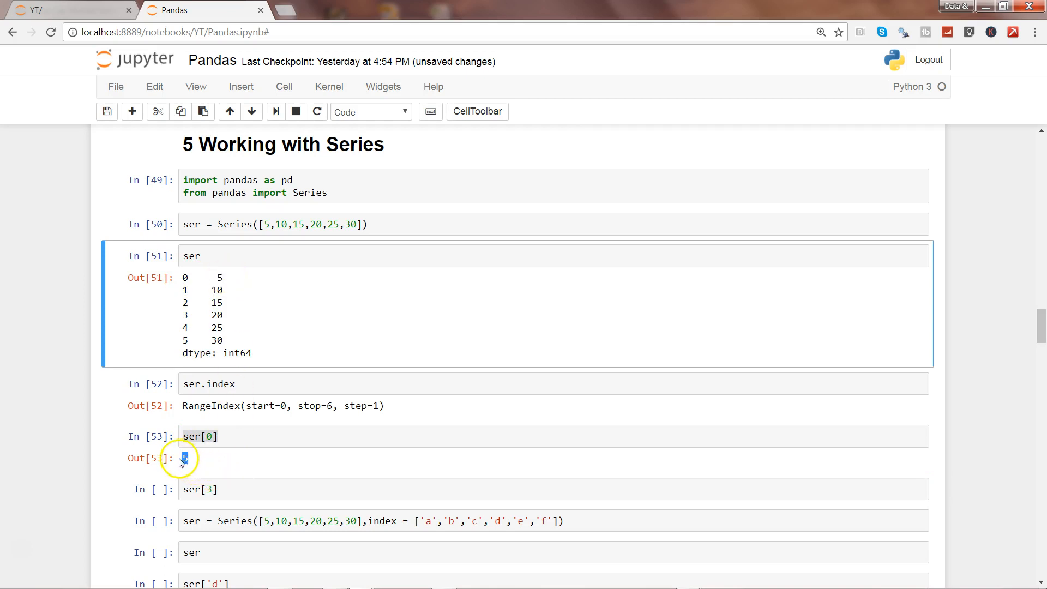
Step: Run ser[3] to get 20, then open the cell defining the a–f lettered index
click(265, 488)
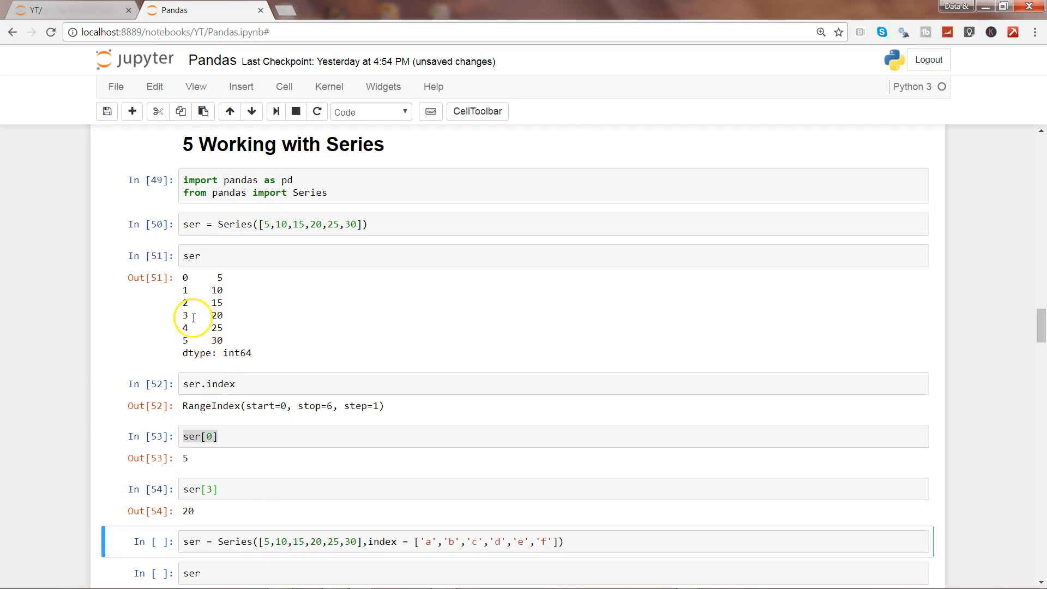
double_click(216, 316)
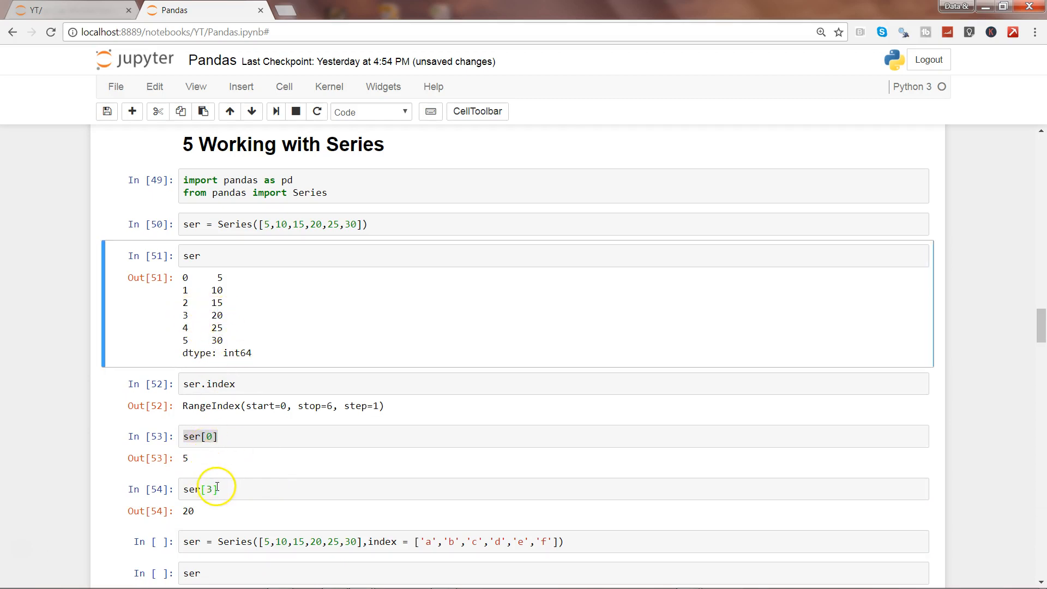
click(203, 436)
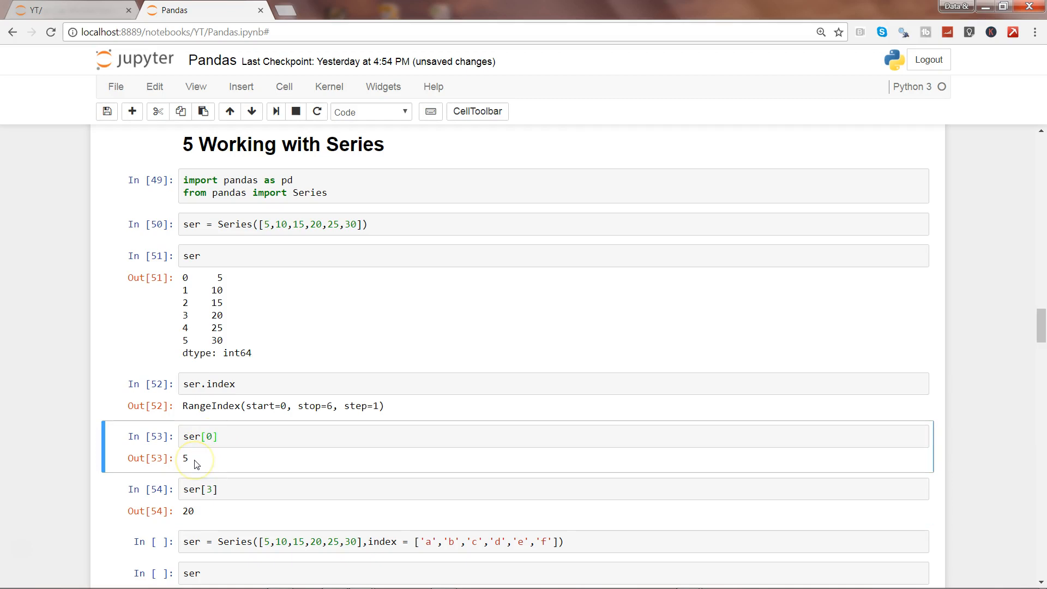
mouse_move(258, 487)
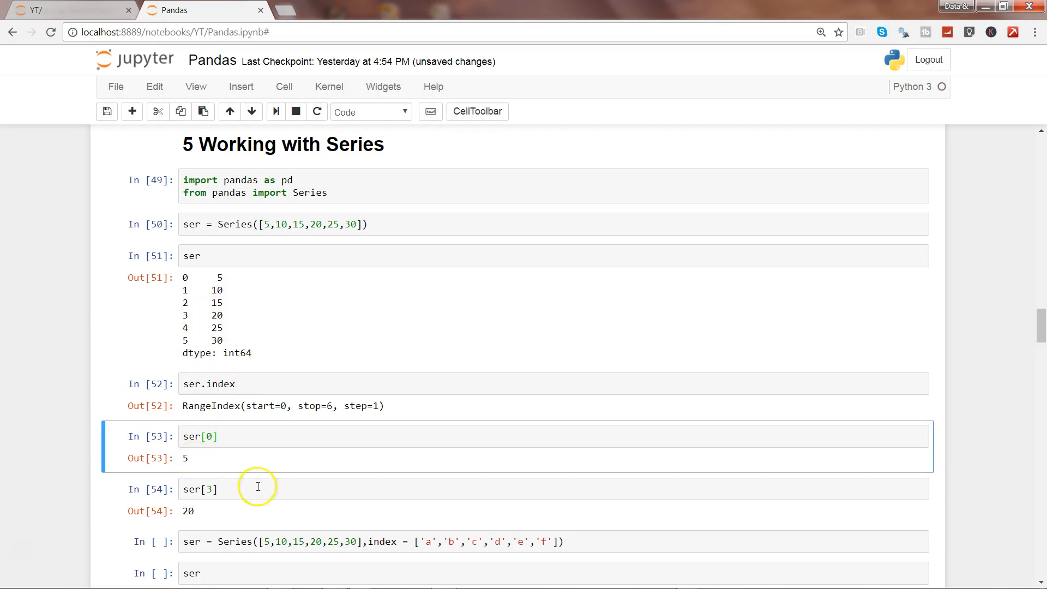
mouse_move(261, 289)
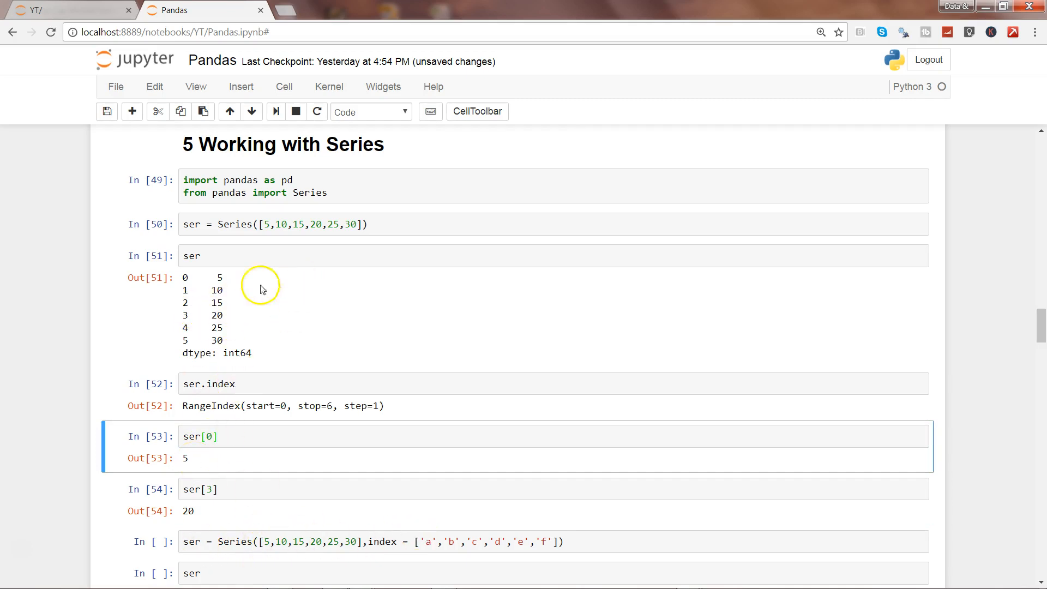
mouse_move(192, 346)
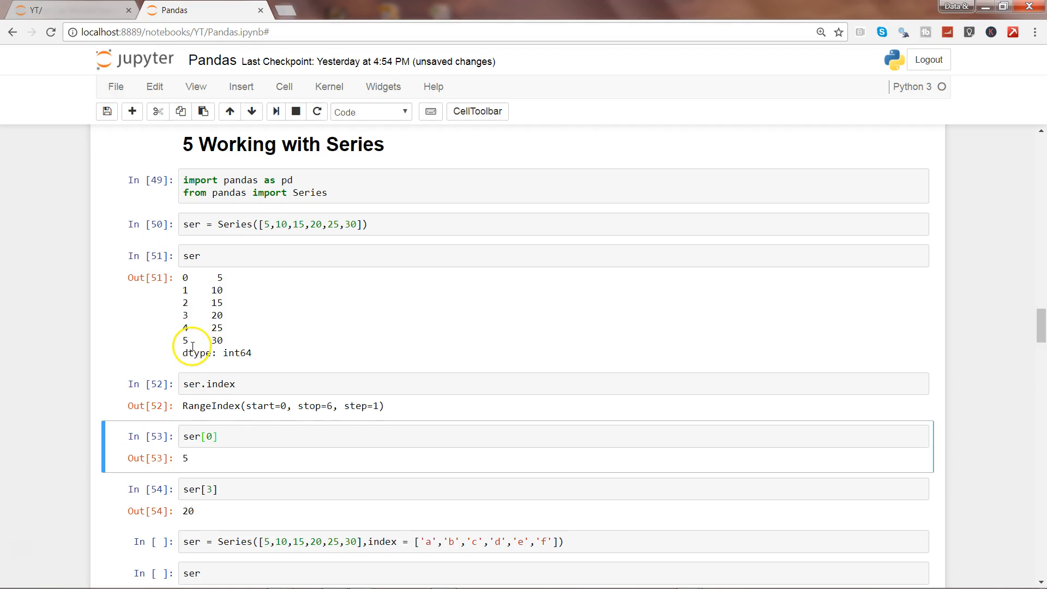
click(384, 541)
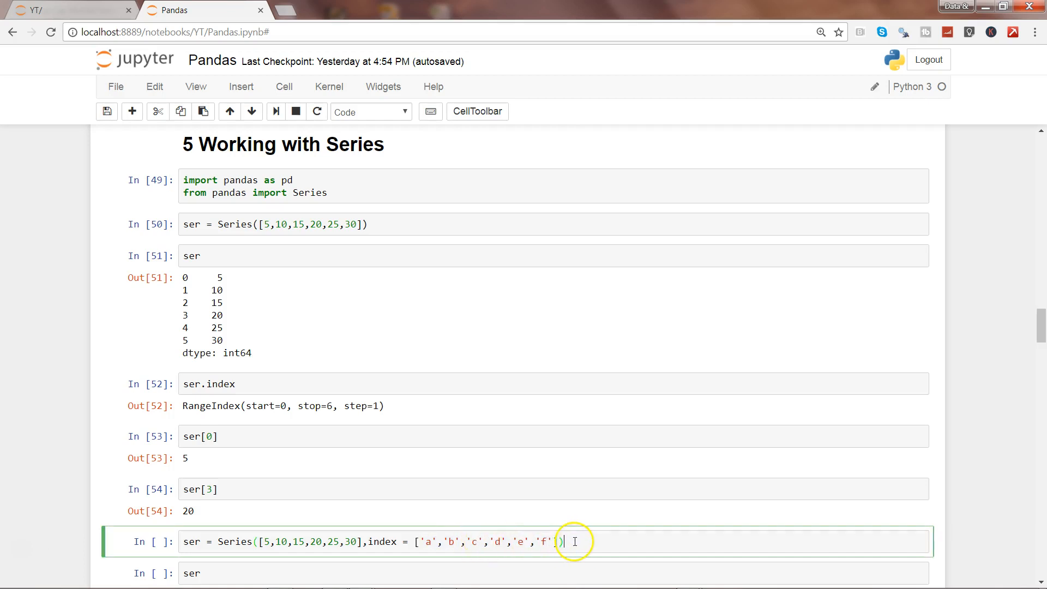
mouse_move(283, 332)
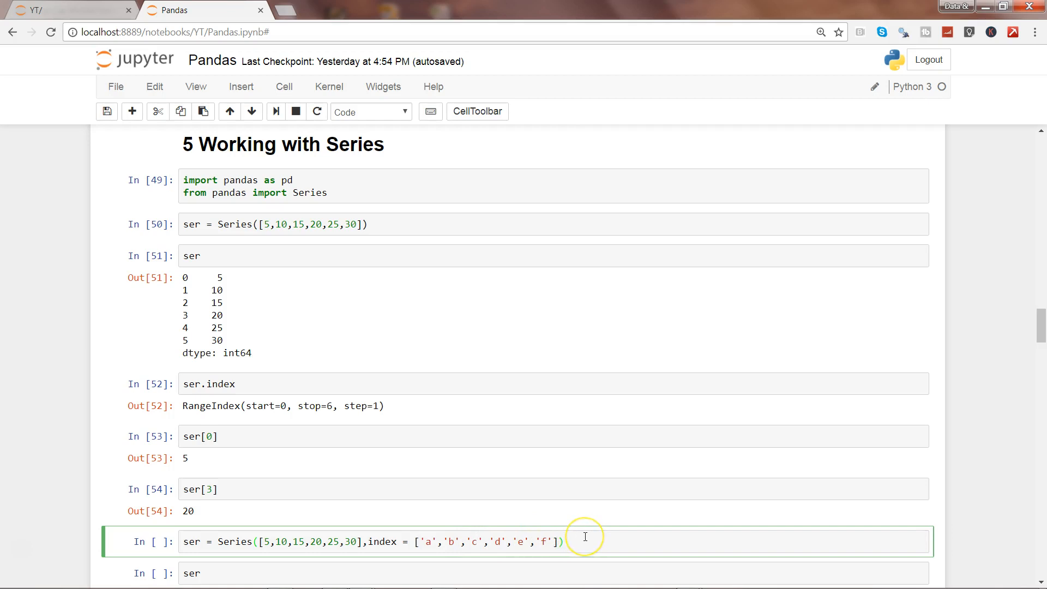
mouse_move(584, 536)
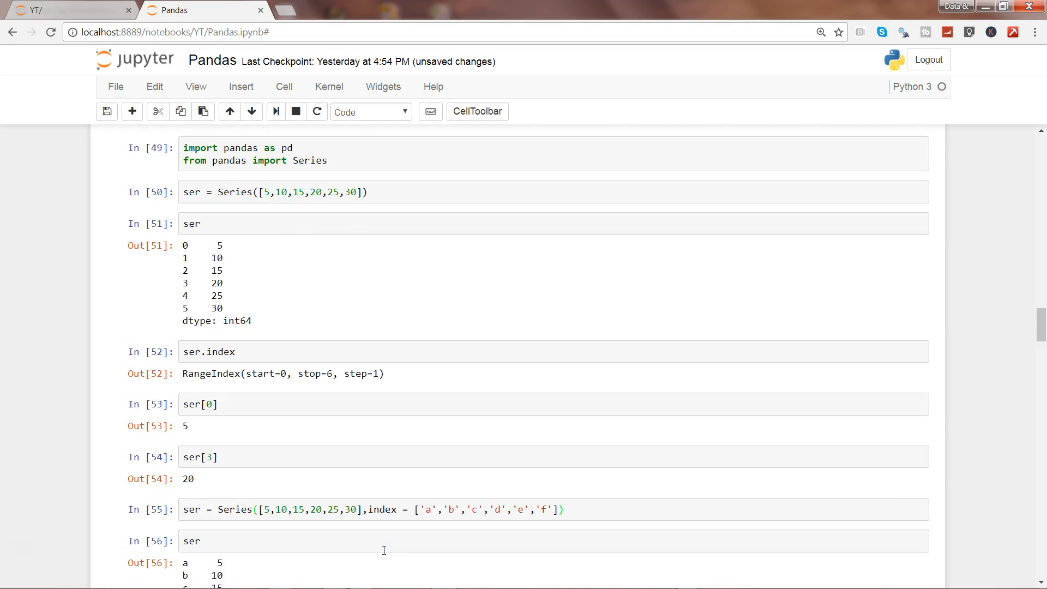
Step: Display the rebuilt series showing values 5 to 30 under labels a through f
scroll(down, 3)
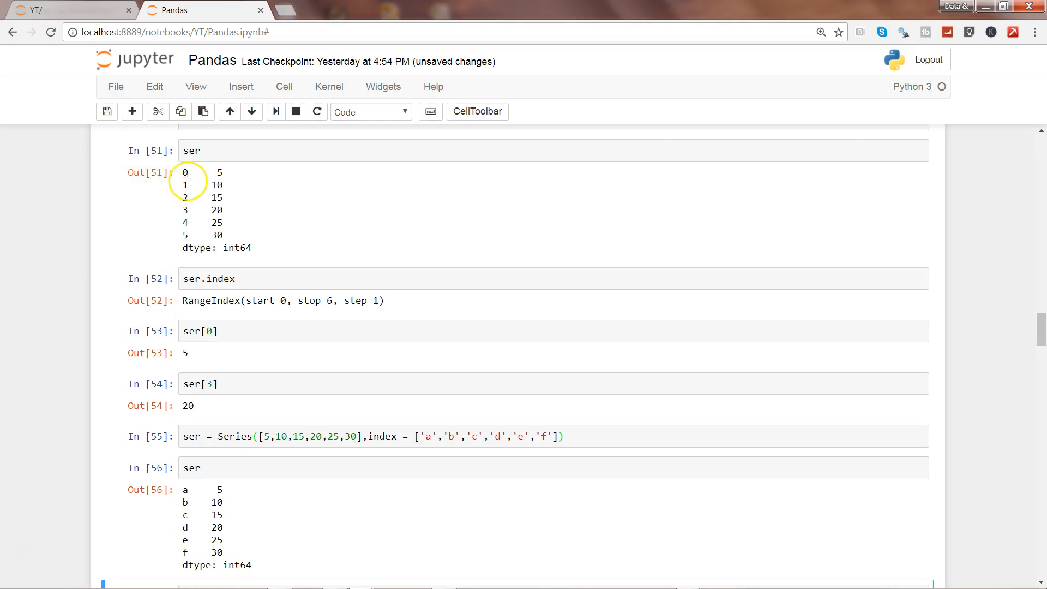
mouse_move(186, 497)
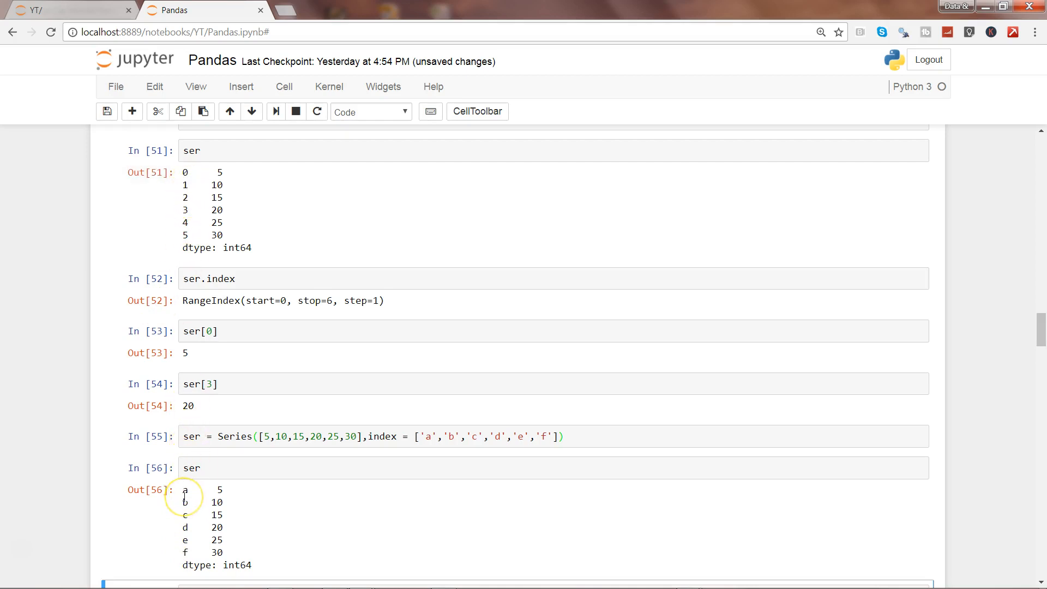
mouse_move(188, 538)
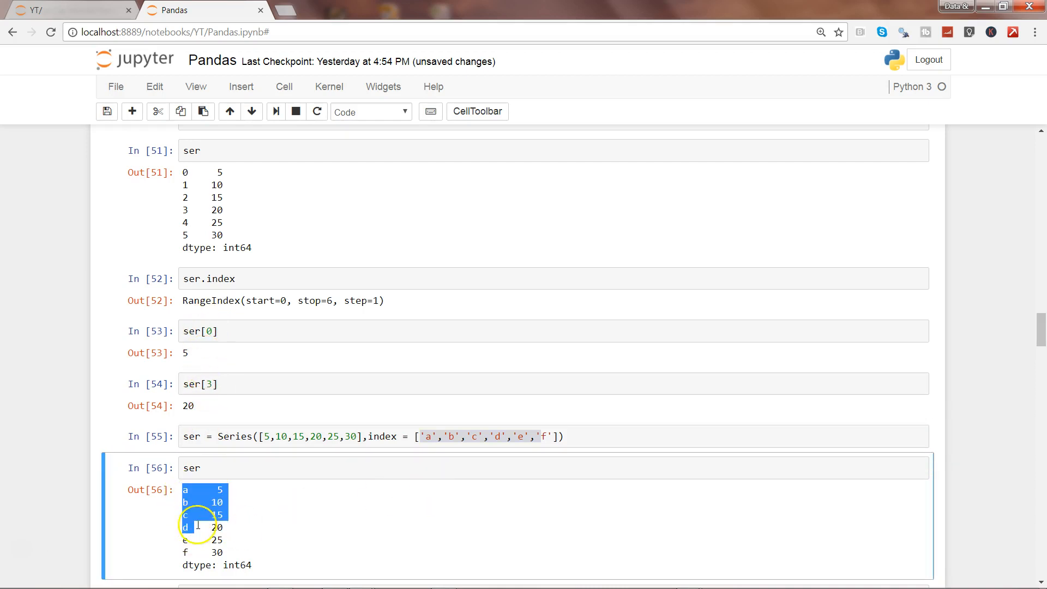
click(190, 526)
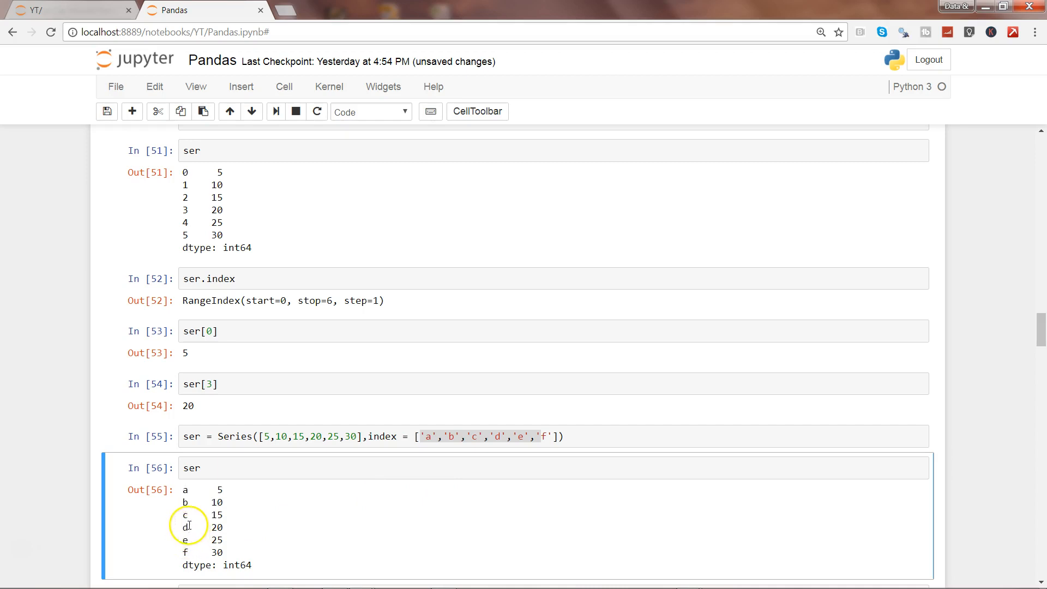
mouse_move(185, 494)
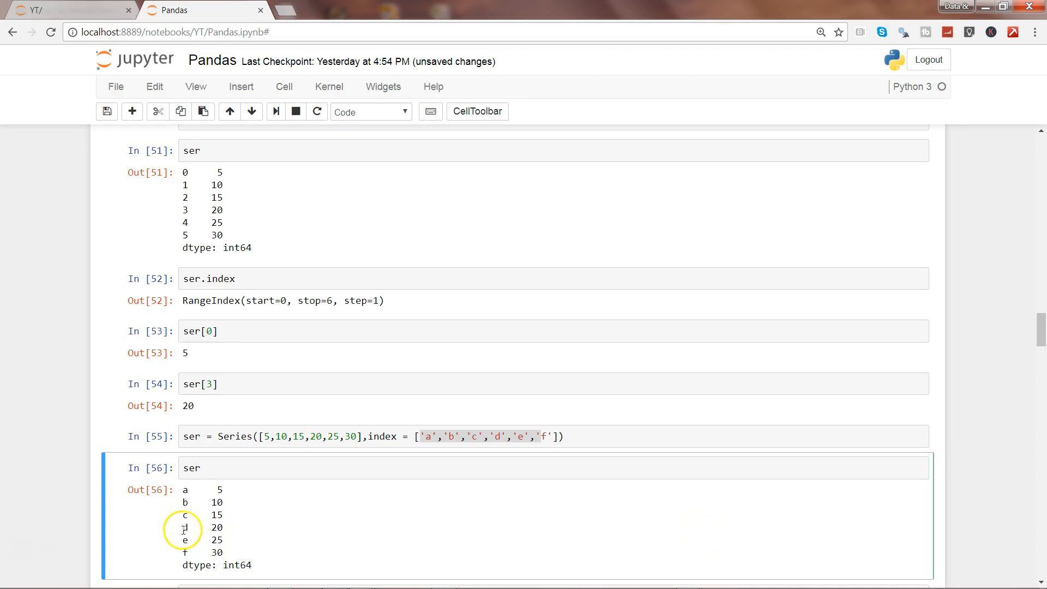
mouse_move(691, 467)
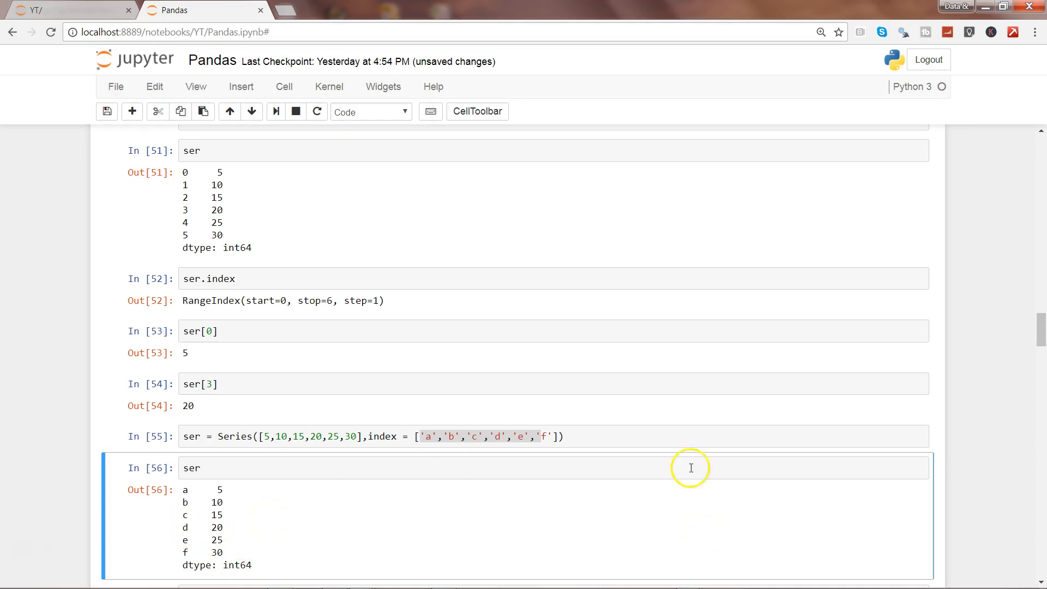
scroll(down, 3)
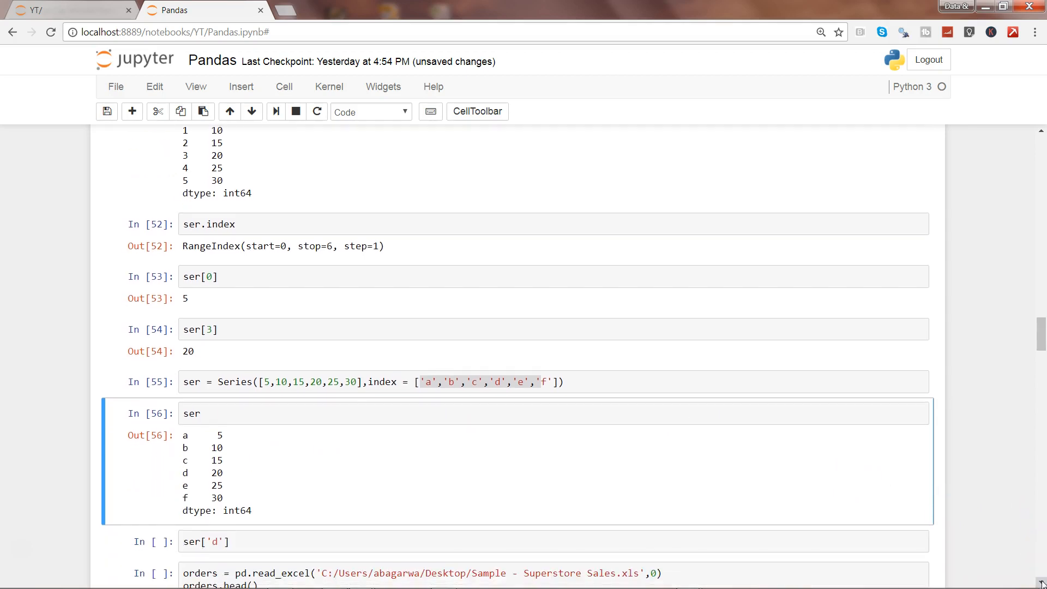
mouse_move(392, 542)
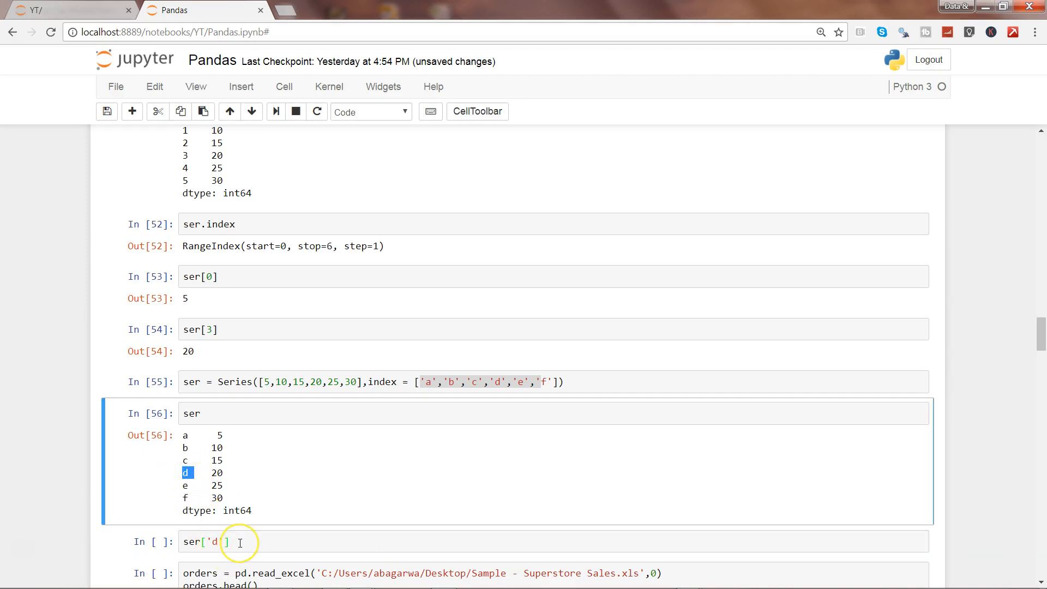
Step: Run ser['d'] to return 20 from the lettered series
key(shift+enter)
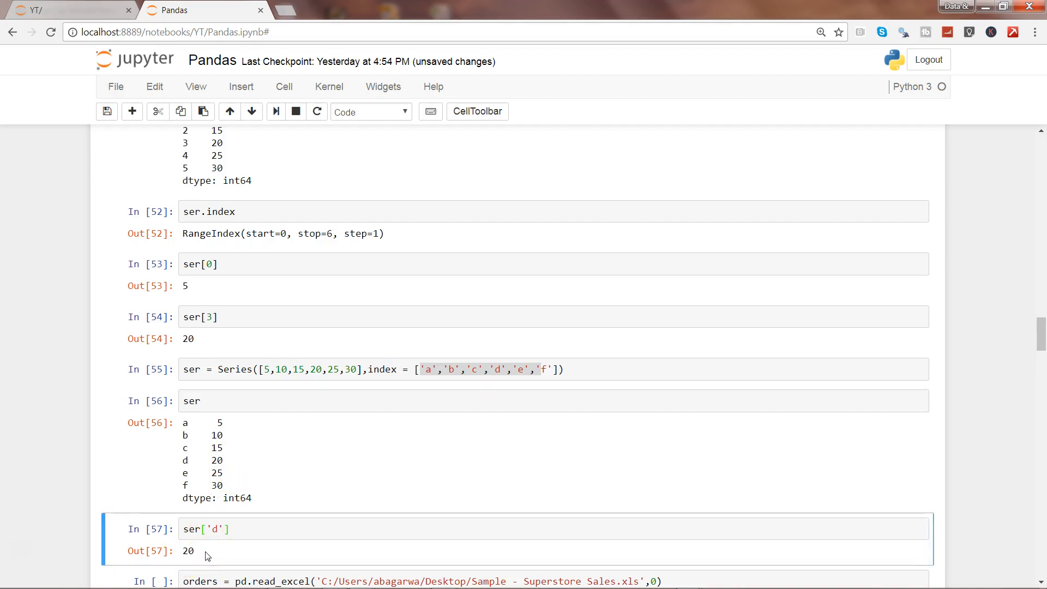
mouse_move(568, 520)
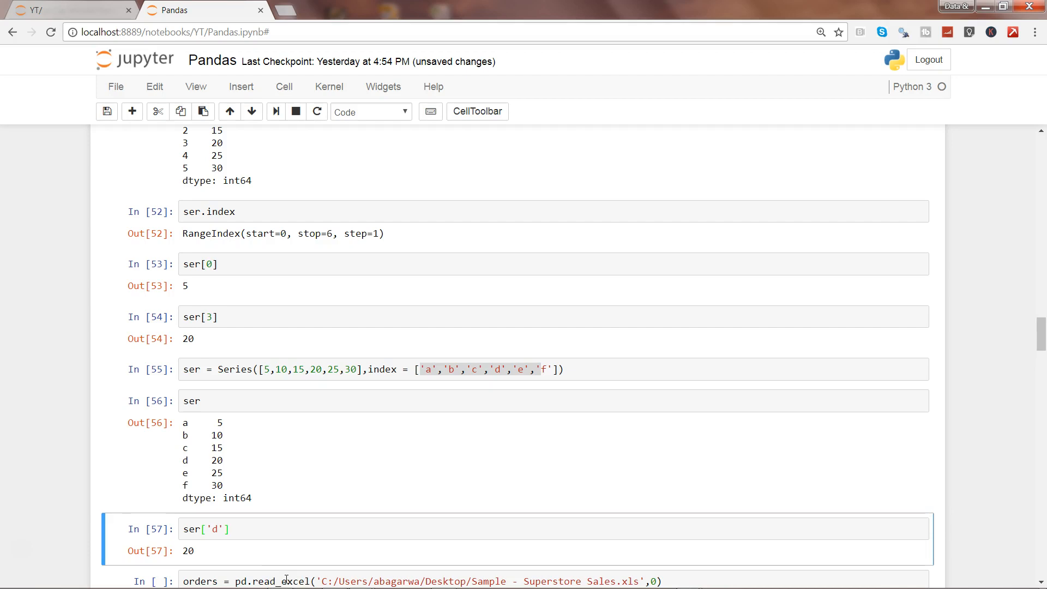
mouse_move(719, 573)
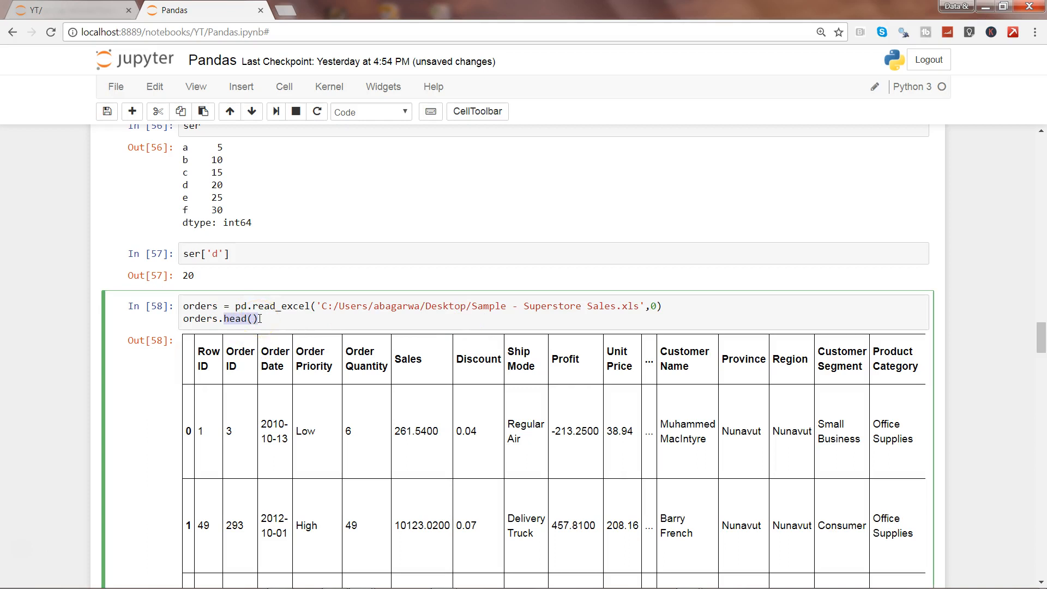
mouse_move(710, 387)
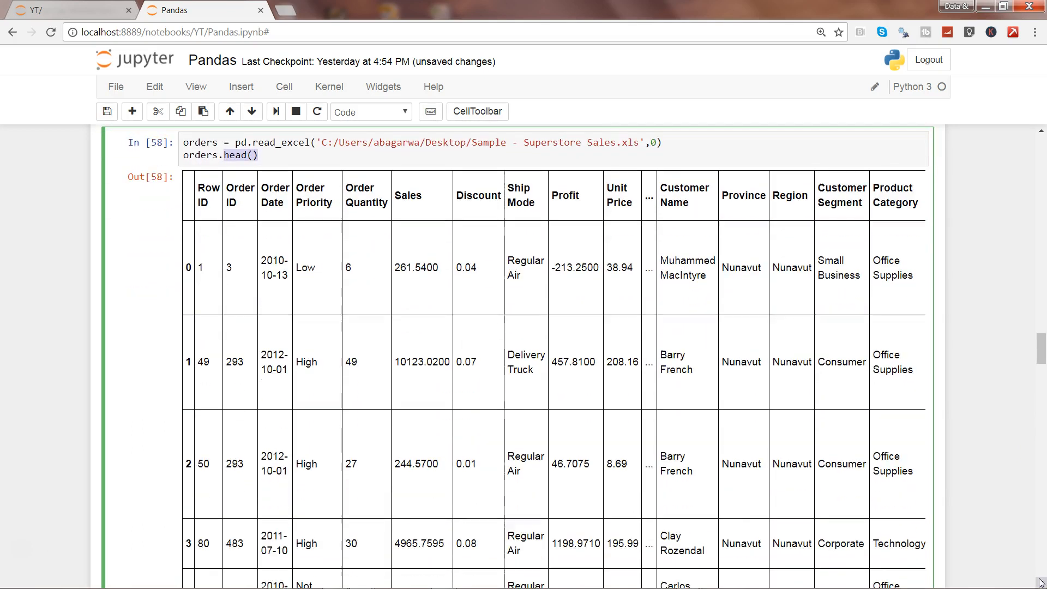
Step: Run orders['Order Priority'] and browse its Series of 8,399 priority values
scroll(down, 3)
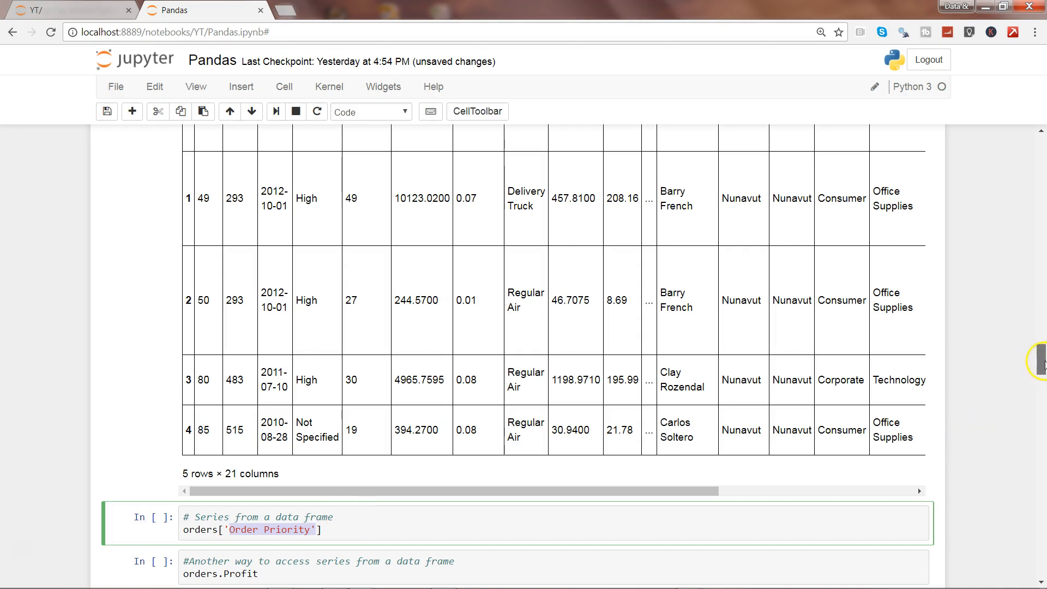
scroll(up, 3)
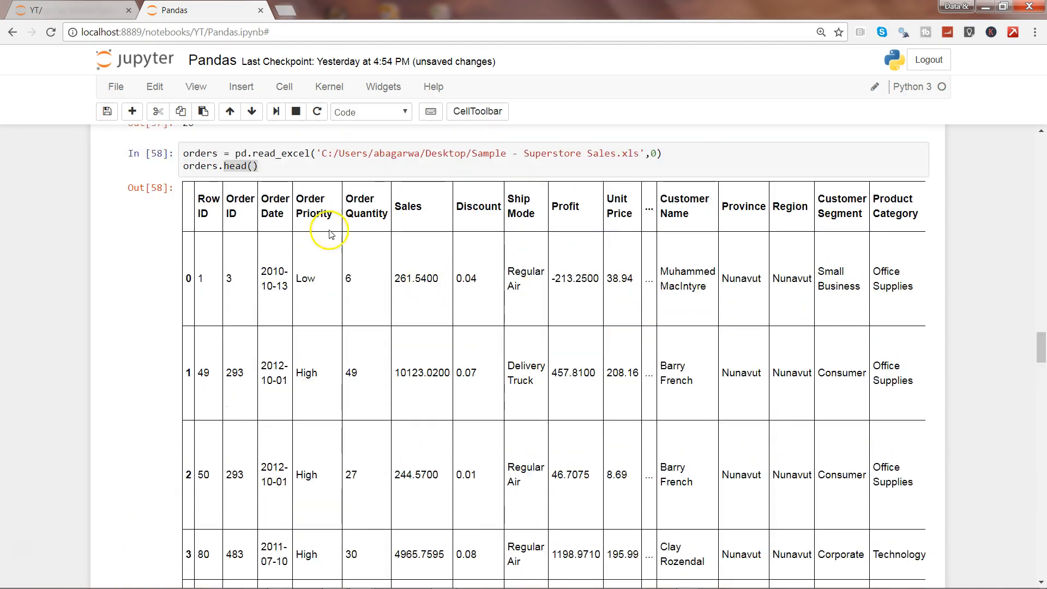
mouse_move(315, 215)
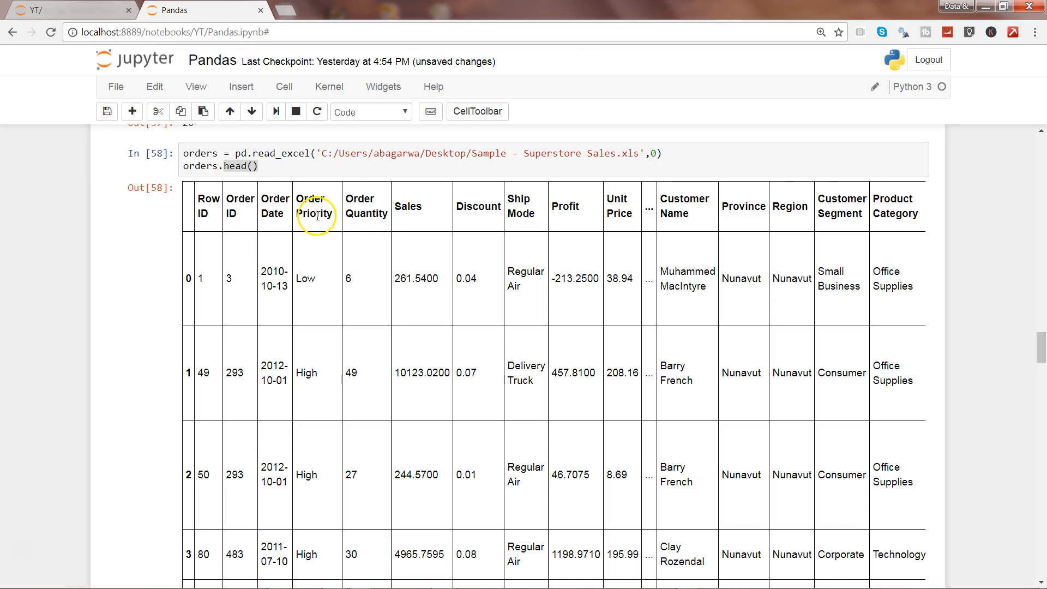
mouse_move(995, 392)
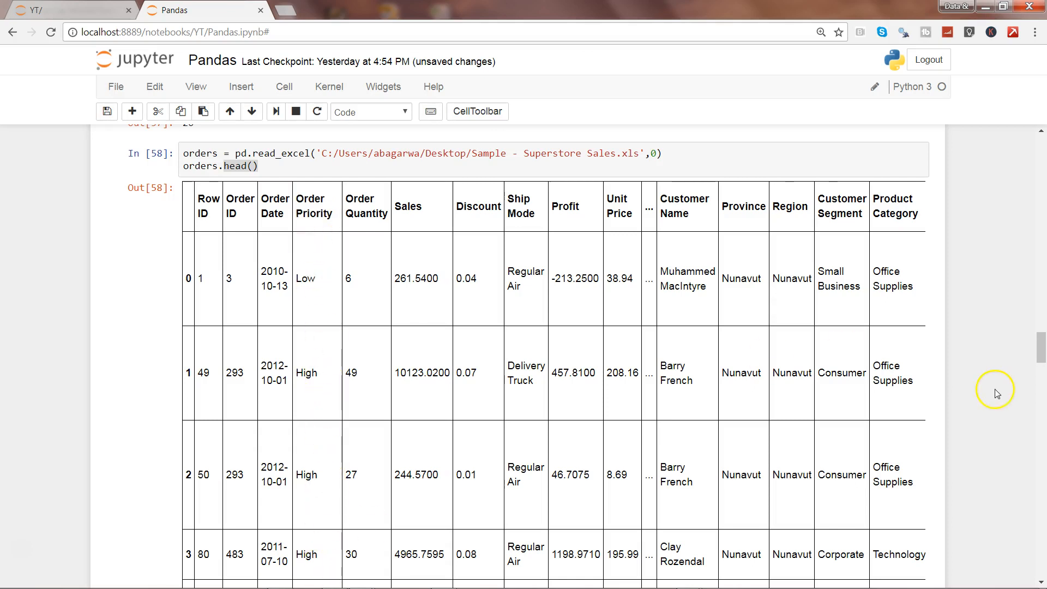
scroll(down, 3)
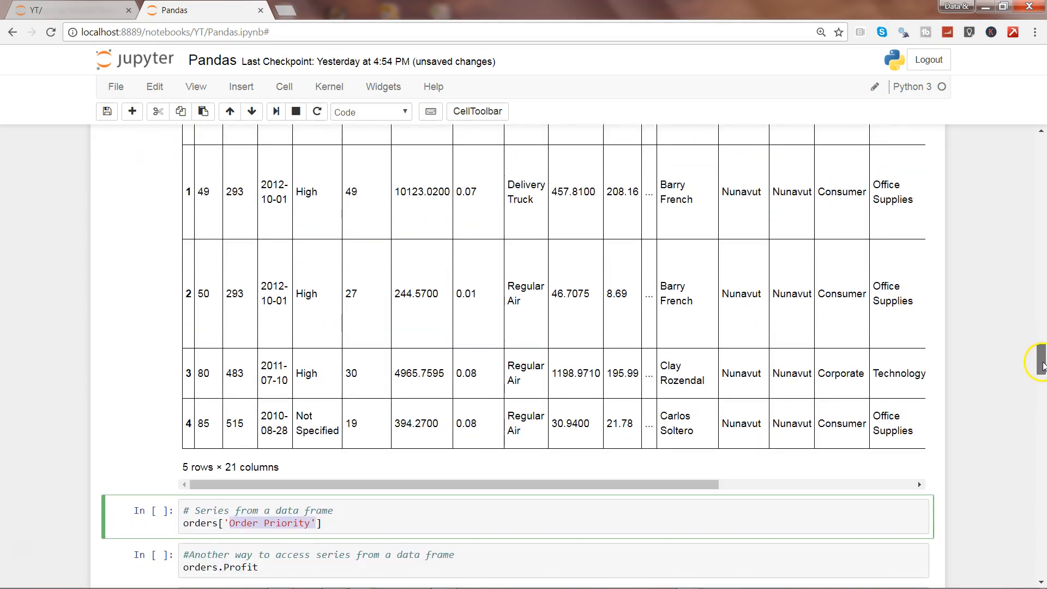
scroll(down, 3)
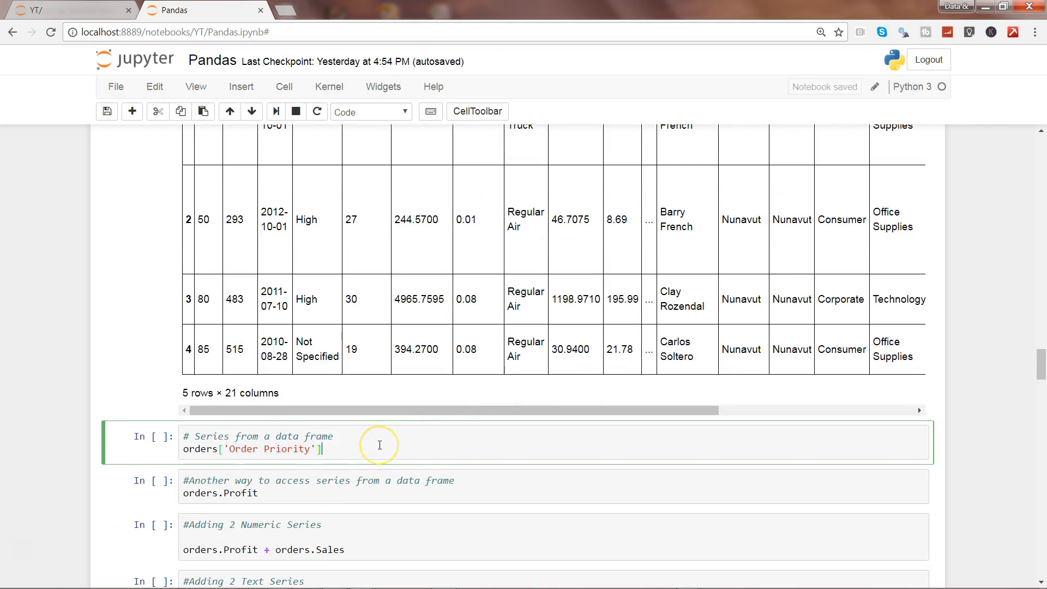
key(shift+enter)
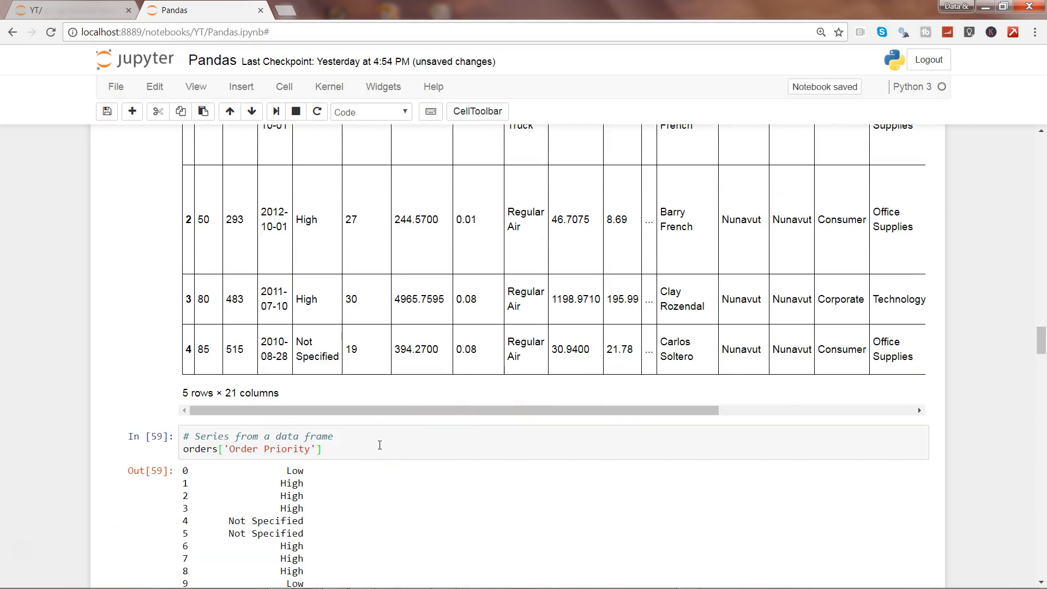
mouse_move(1034, 357)
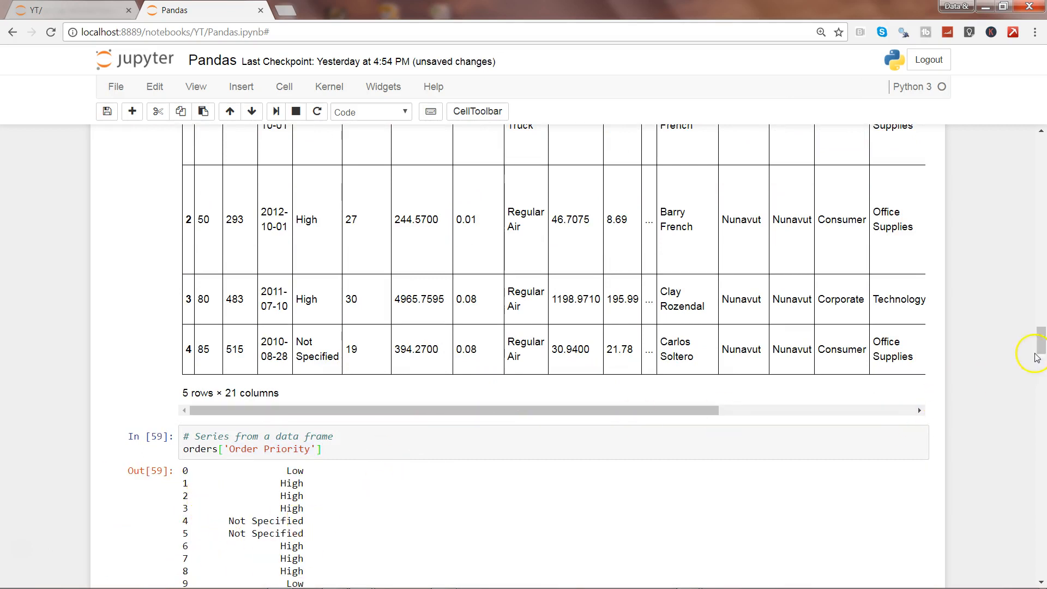
scroll(down, 3)
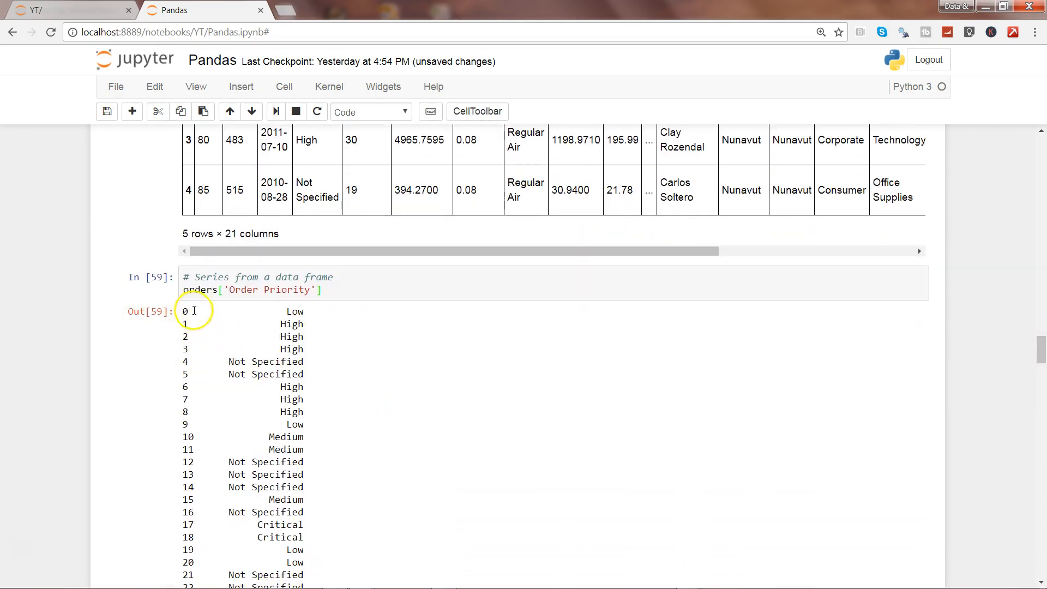
mouse_move(706, 476)
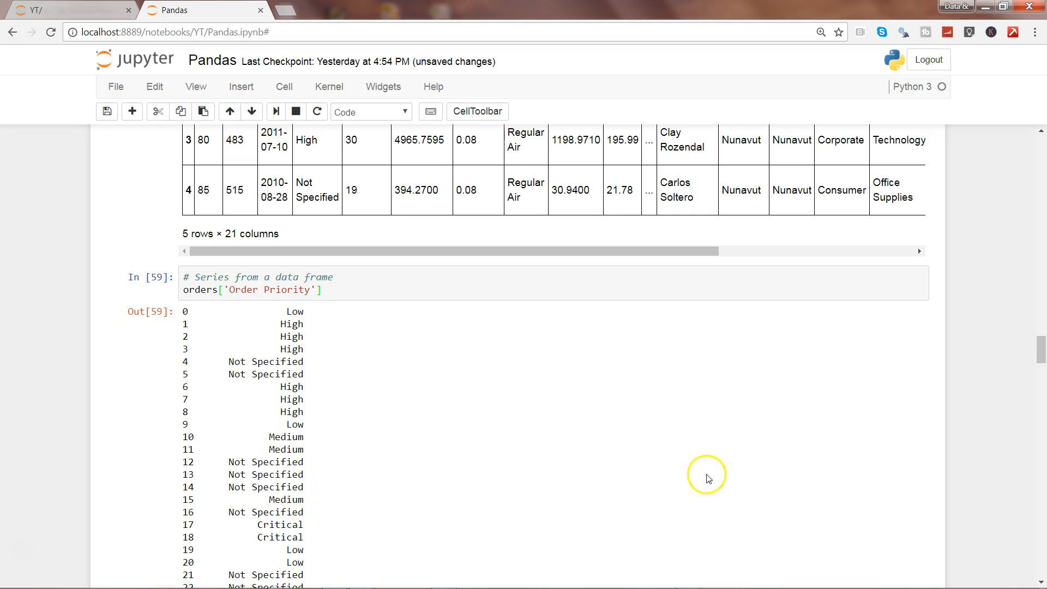
scroll(down, 3)
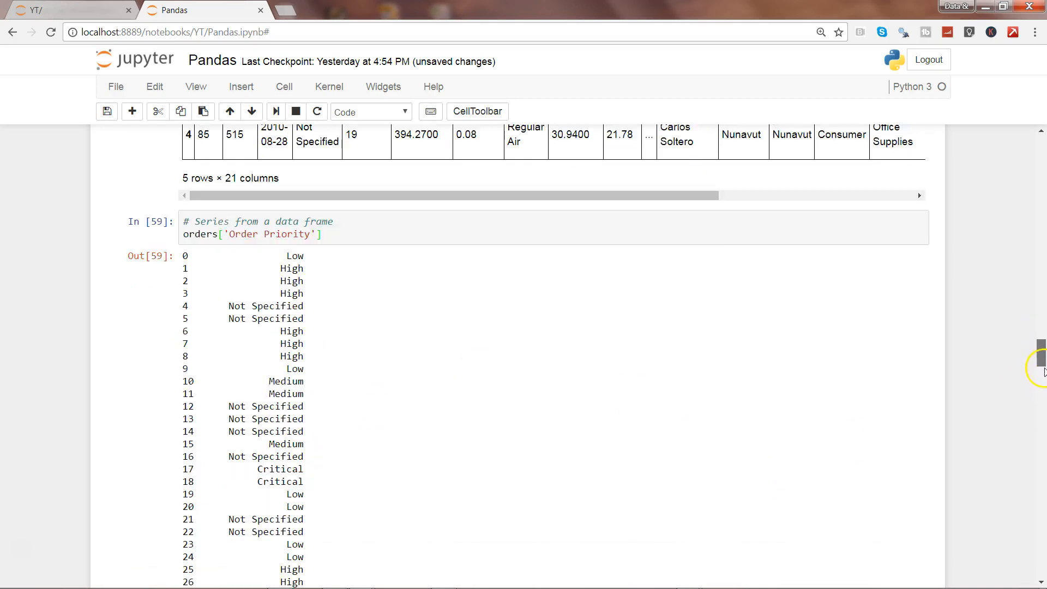
scroll(down, 3)
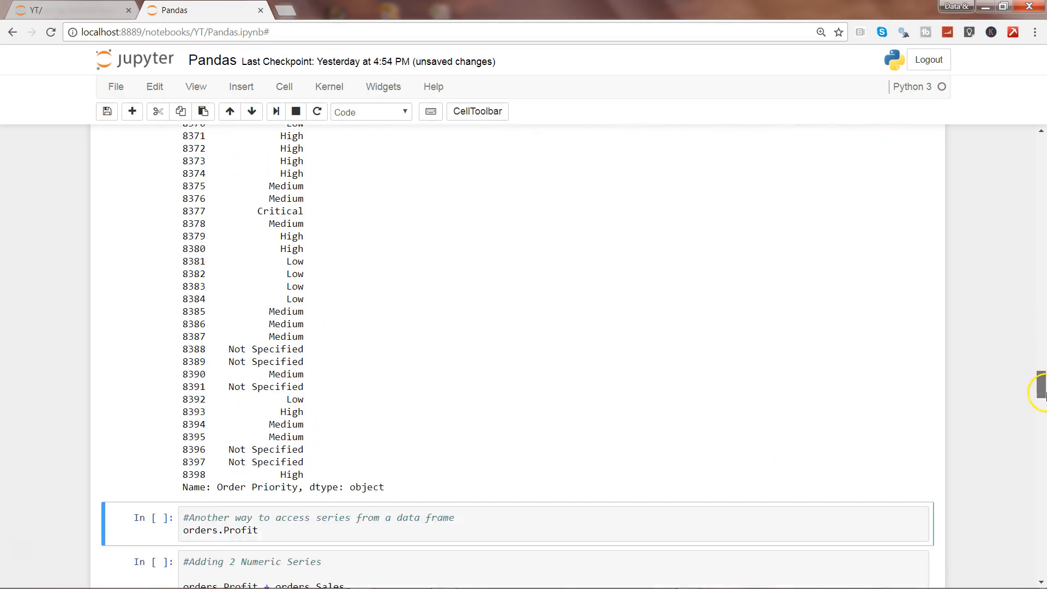
scroll(down, 3)
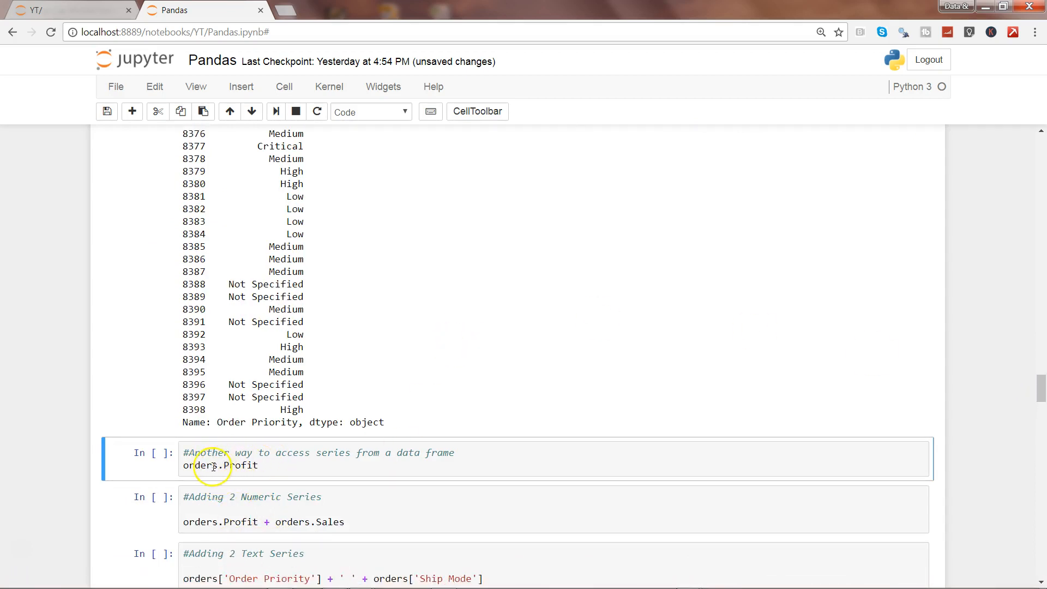
Step: Show orders.Profit as a float64 Series and scroll through its values
click(282, 465)
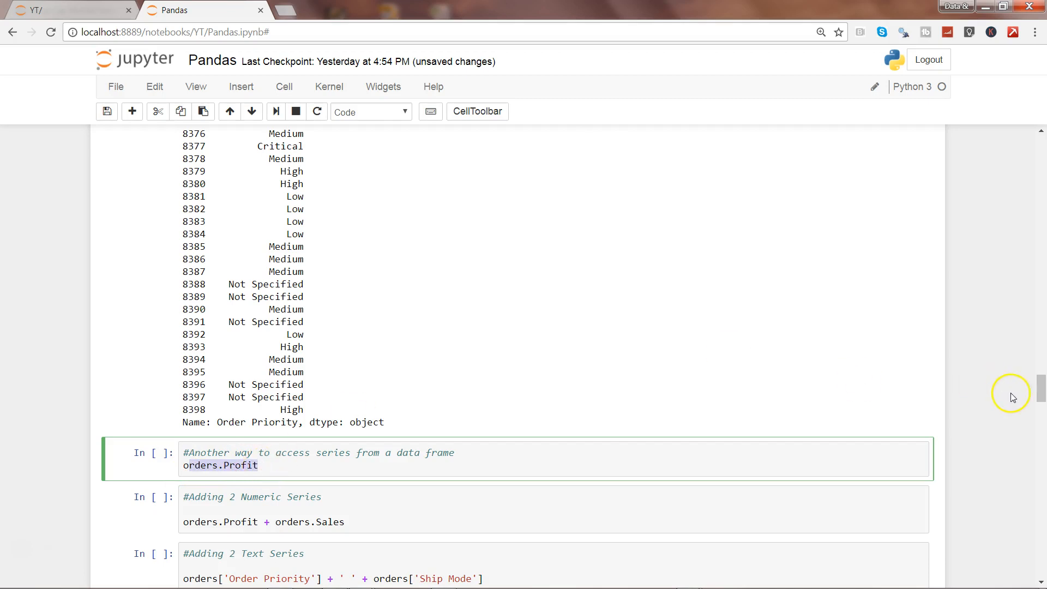
scroll(up, 3)
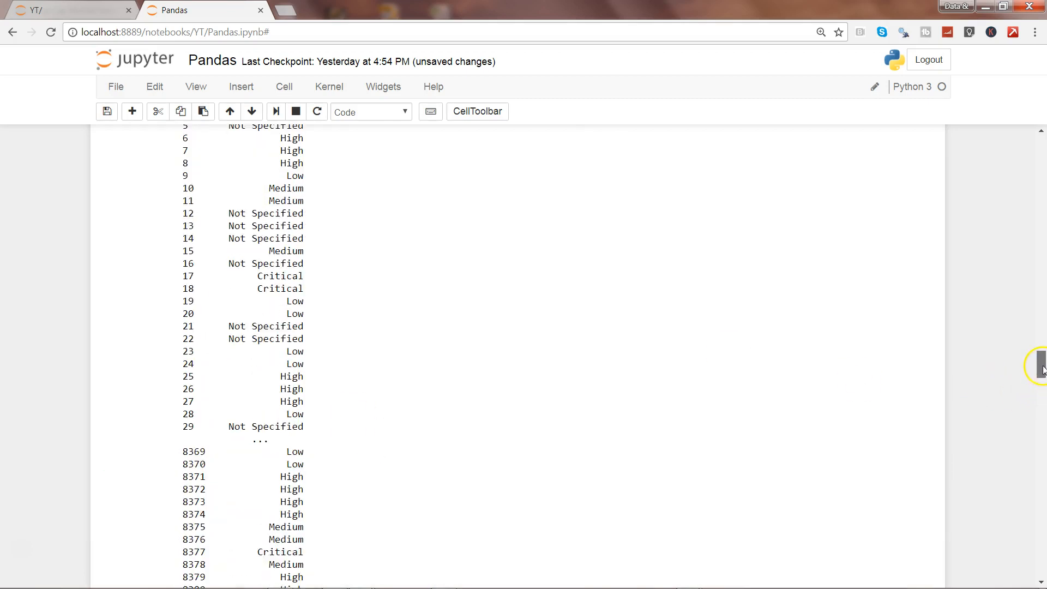
scroll(up, 3)
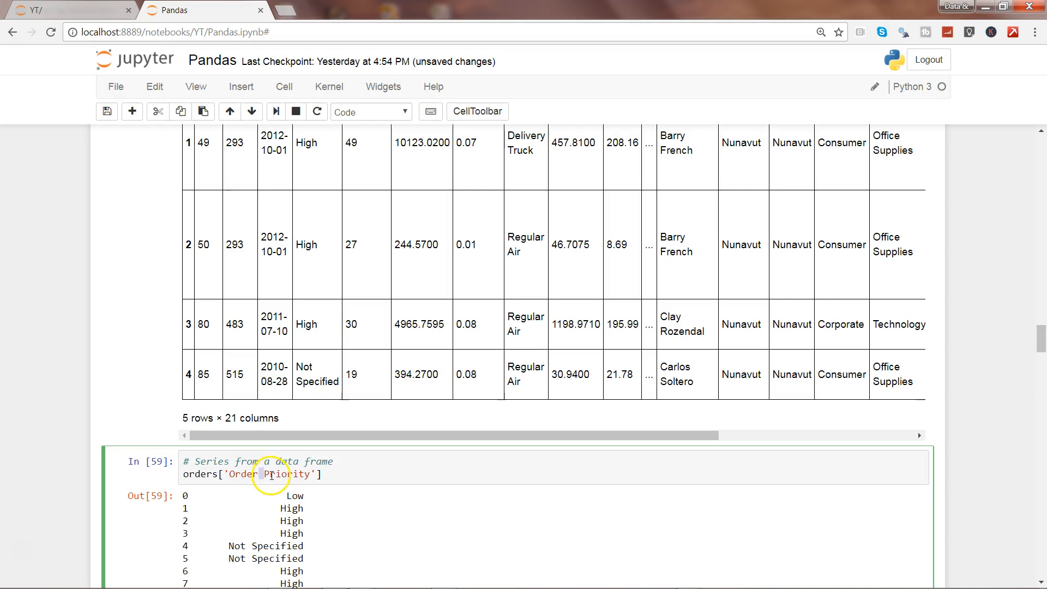
mouse_move(1038, 349)
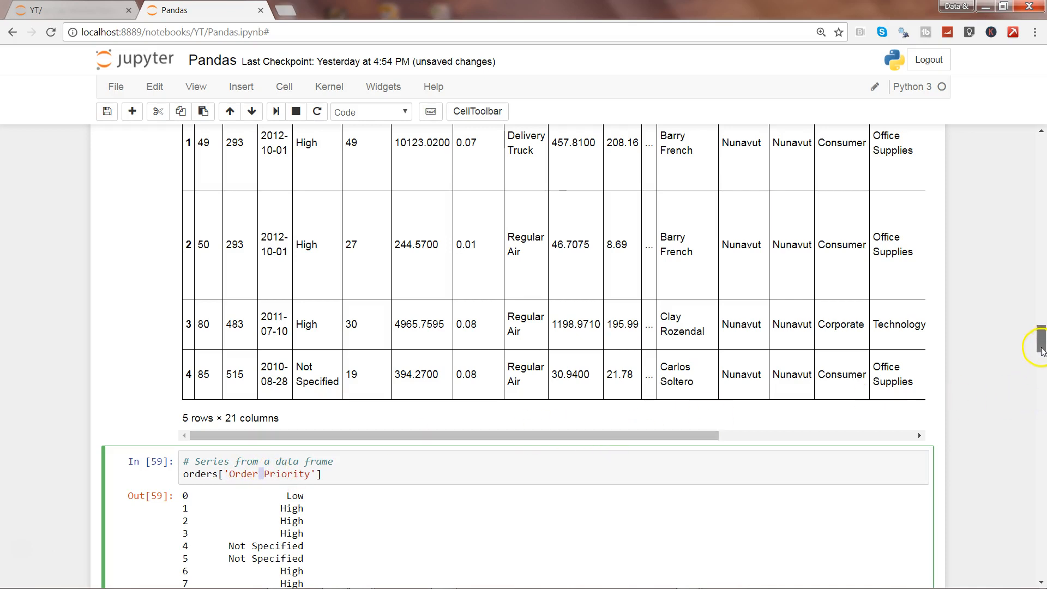
scroll(down, 3)
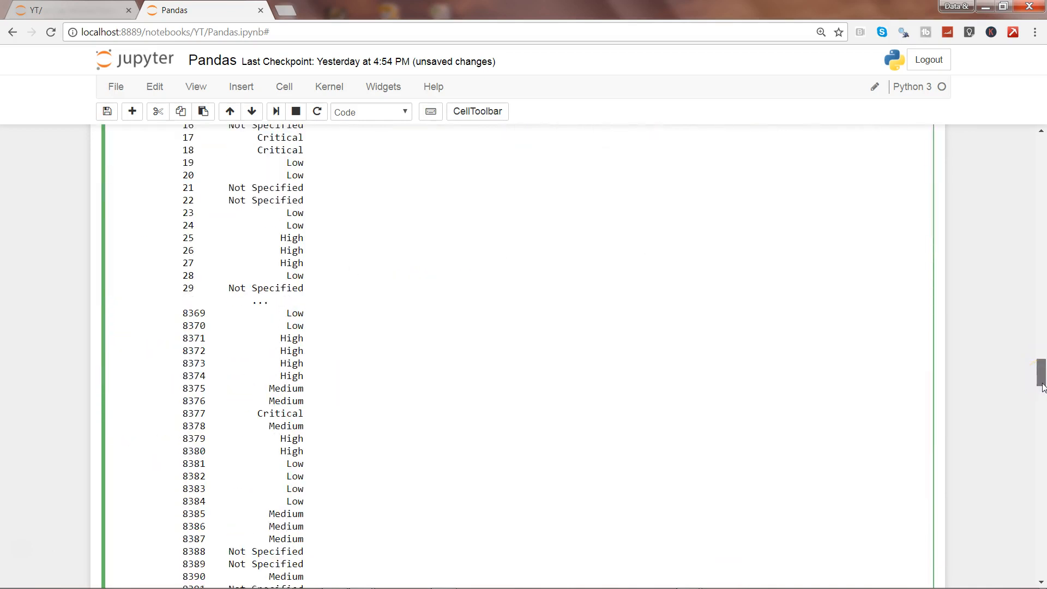
scroll(down, 3)
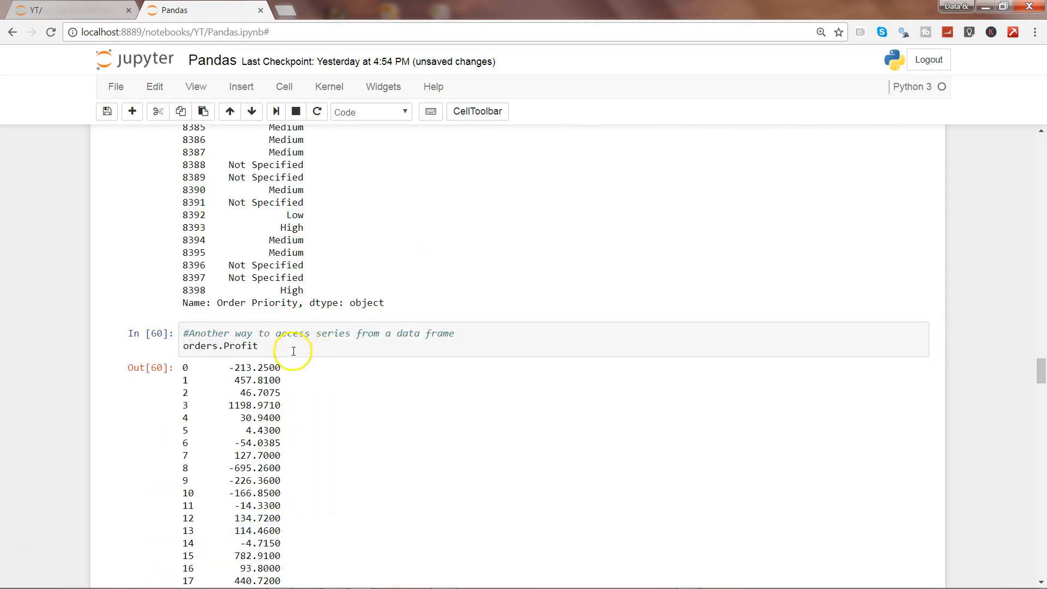
mouse_move(1023, 563)
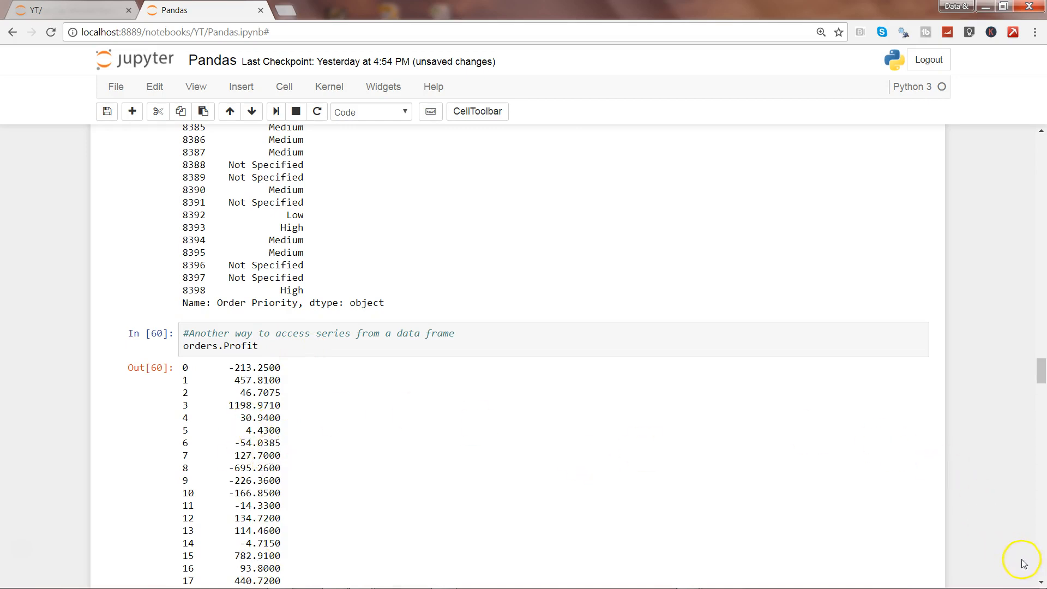
scroll(down, 3)
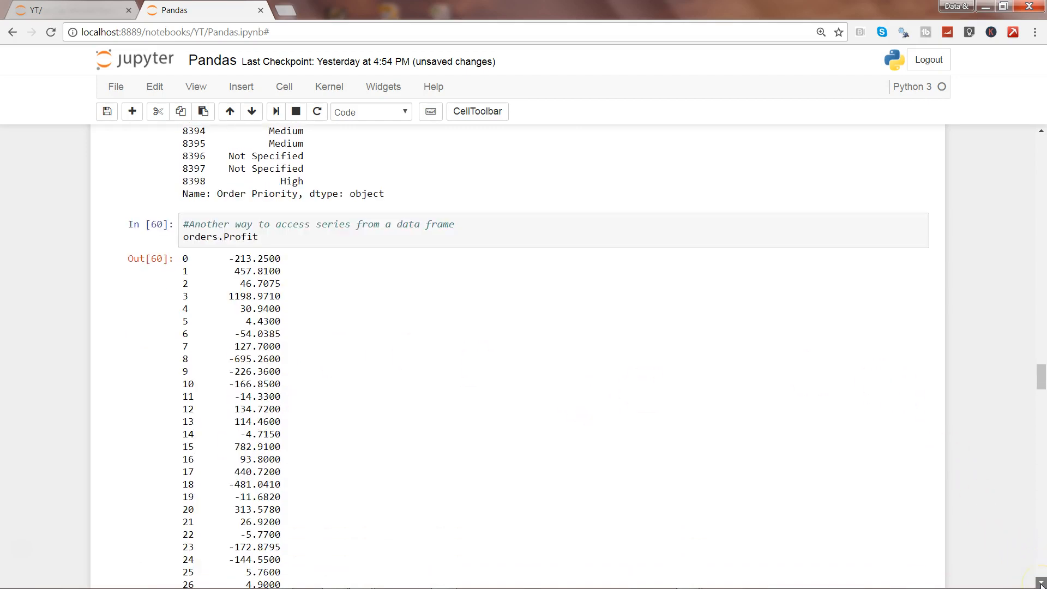
scroll(down, 3)
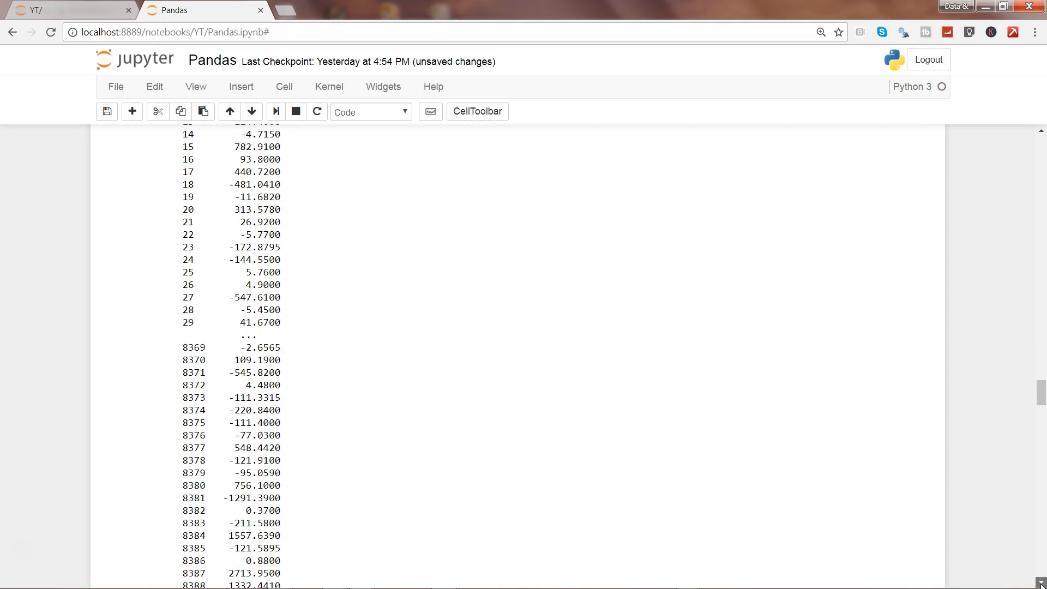
scroll(down, 3)
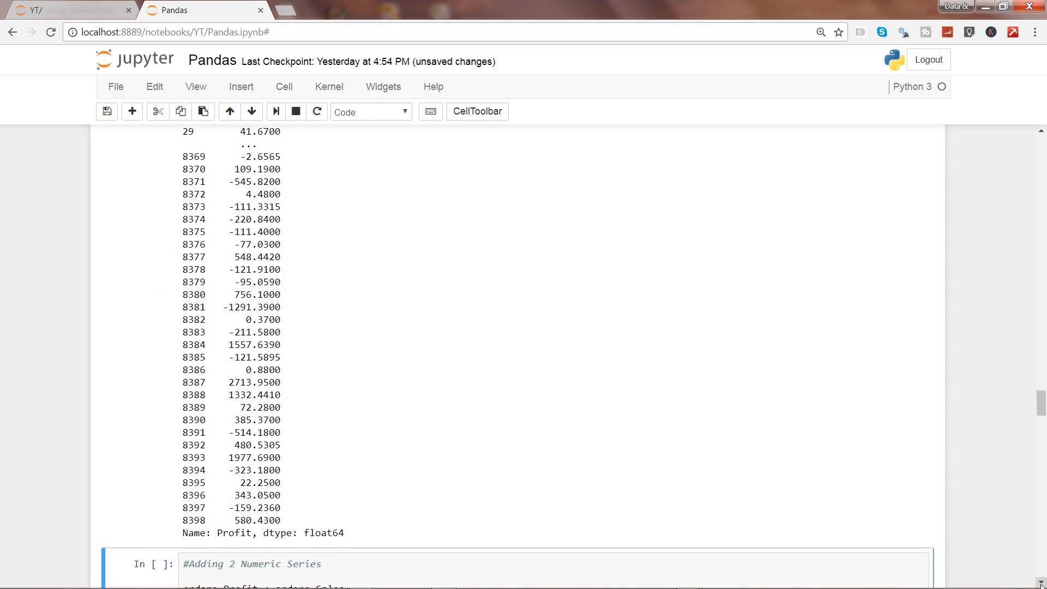
scroll(down, 3)
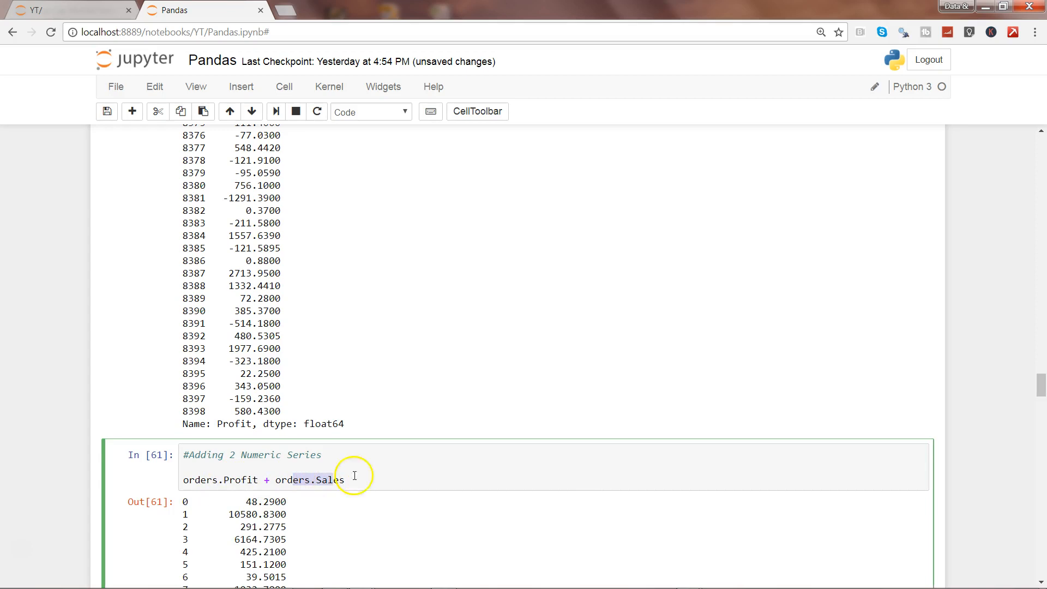
Step: Scroll through the orders.Profit + orders.Sales row-by-row sums
scroll(down, 3)
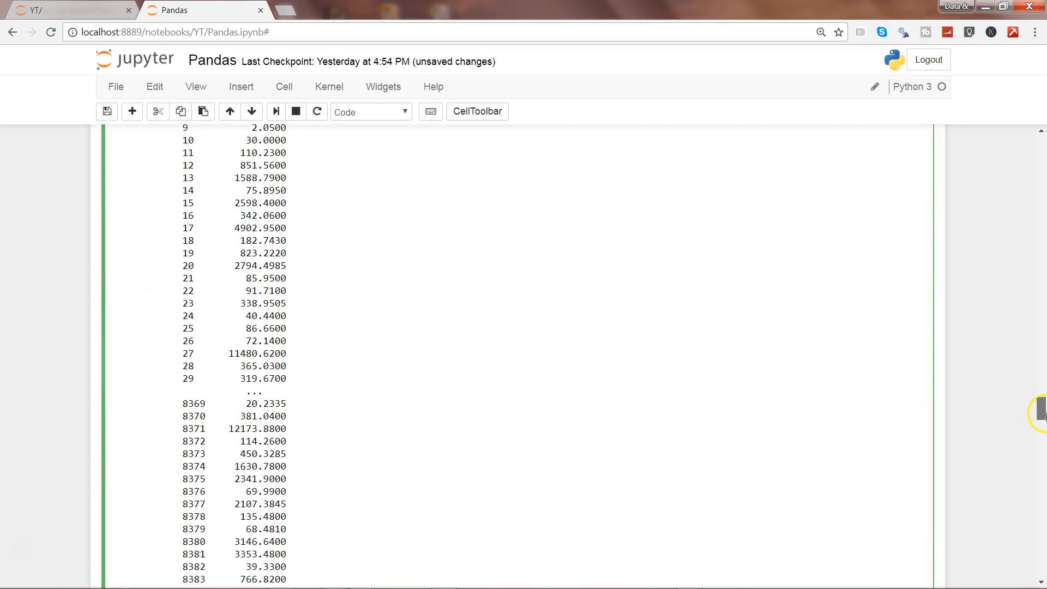
scroll(down, 3)
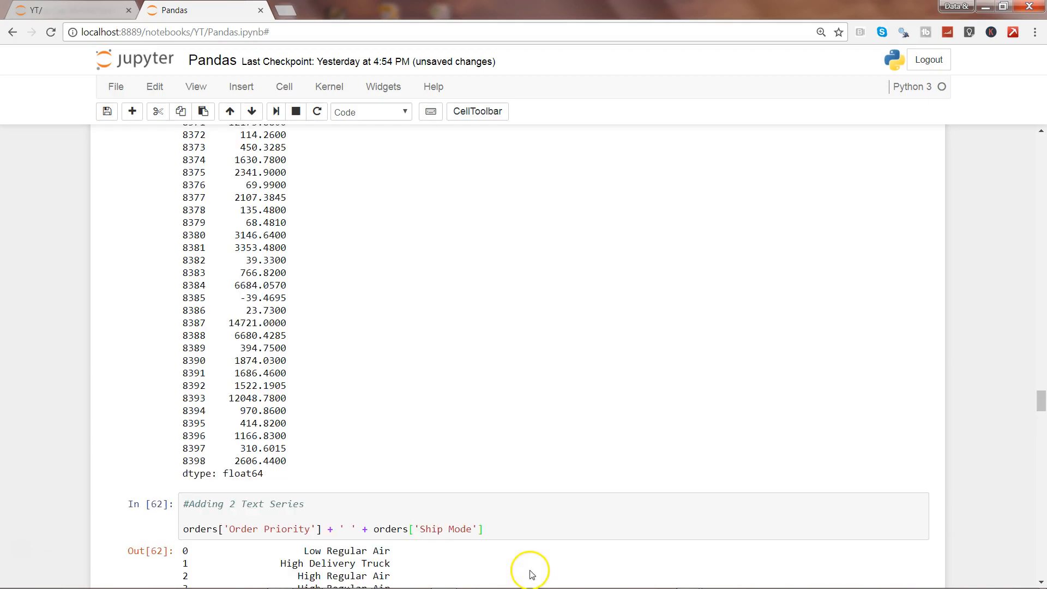
mouse_move(311, 551)
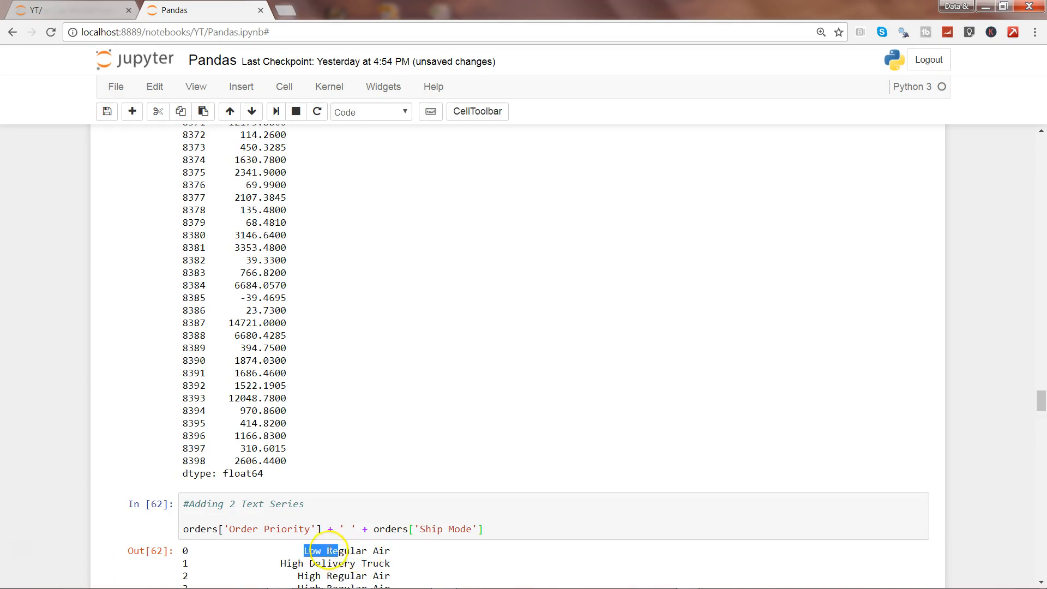
Step: Highlight the combined 'Low Regular Air' value and scroll to the output's end
click(299, 529)
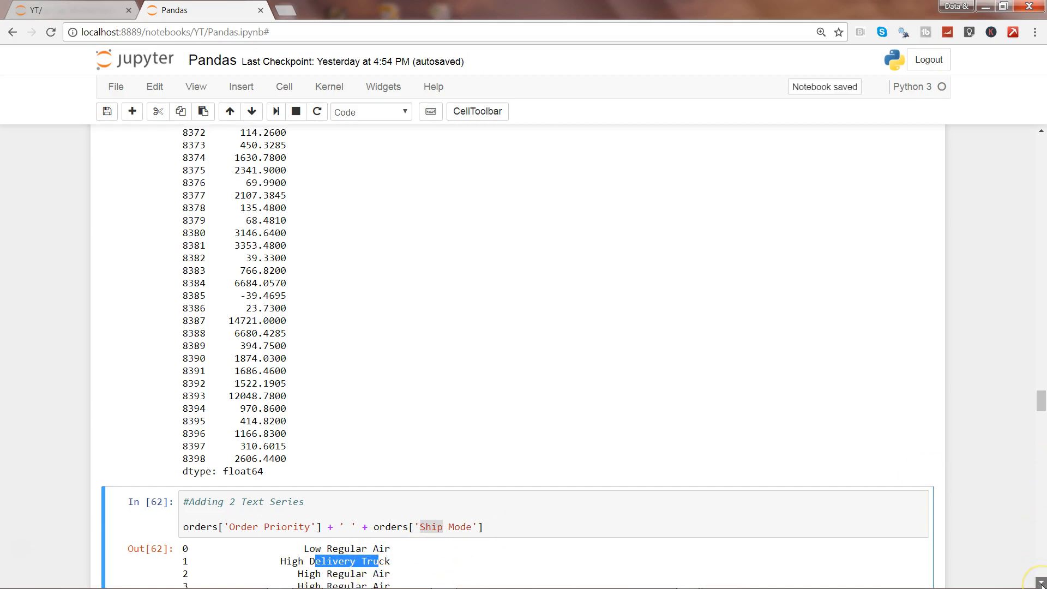
scroll(down, 3)
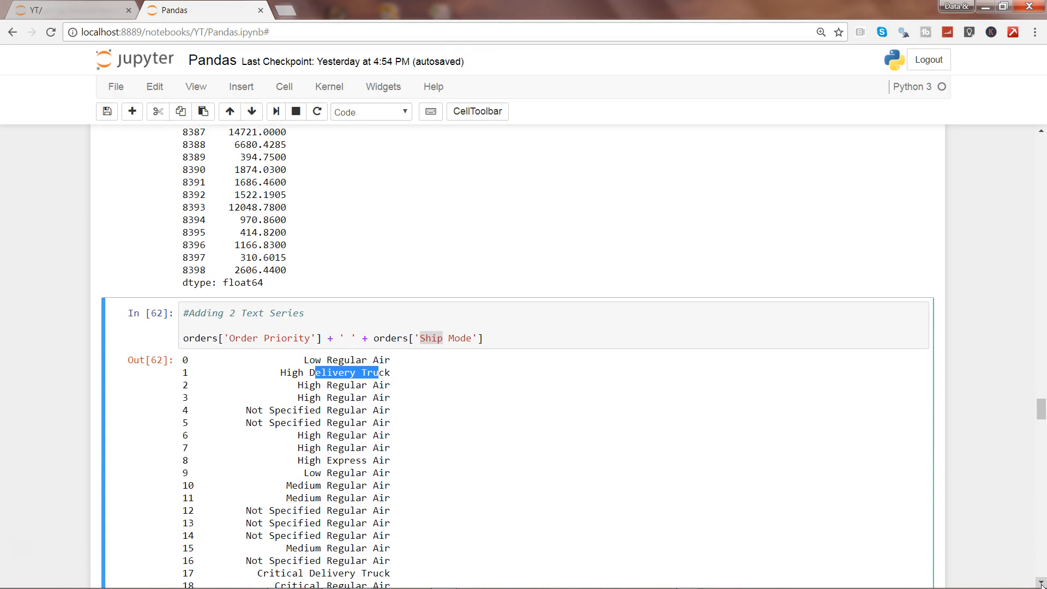
scroll(down, 3)
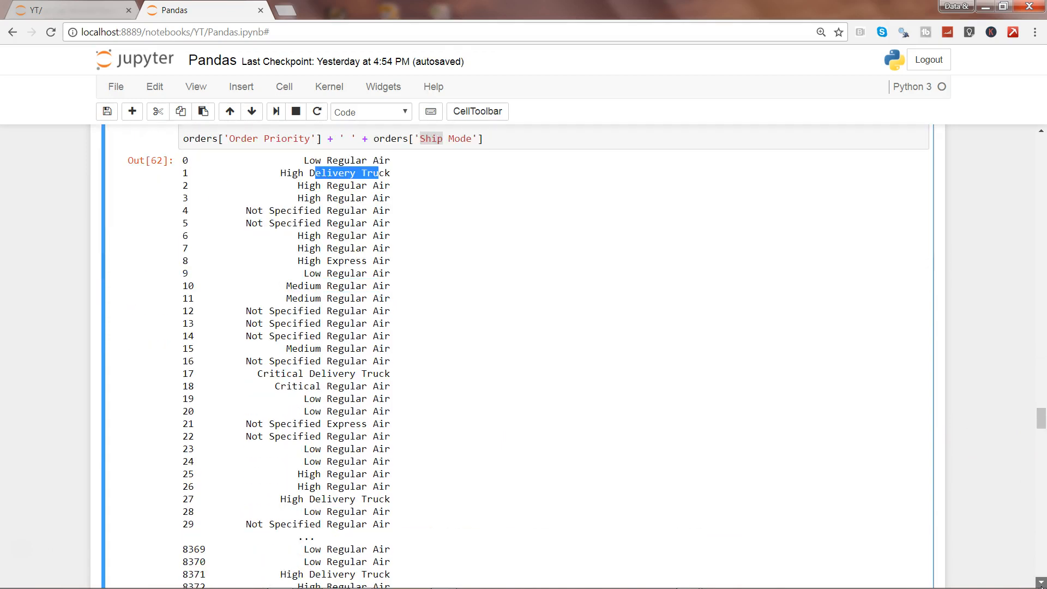
scroll(down, 3)
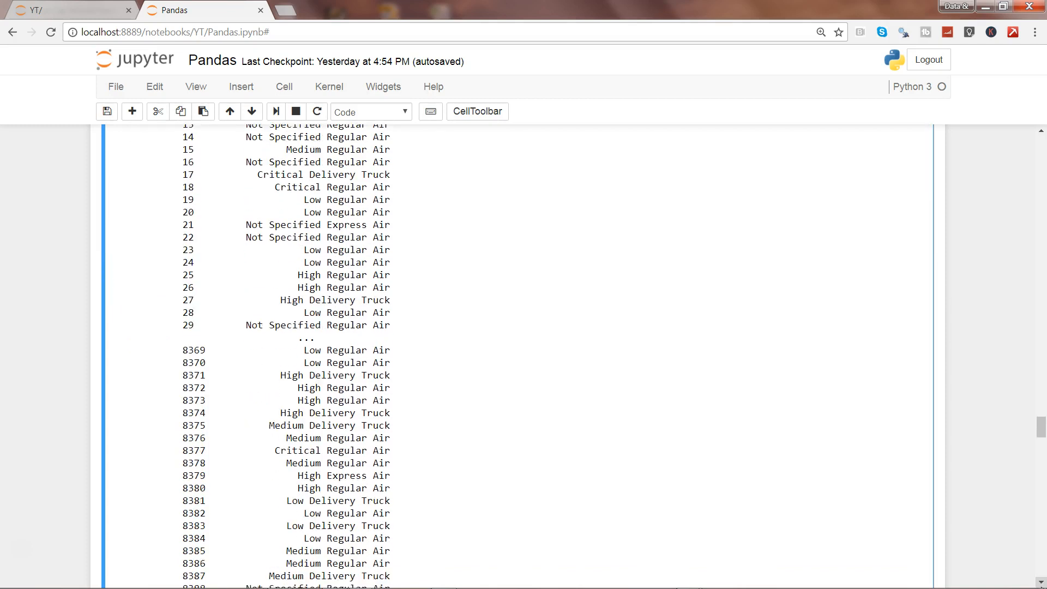
scroll(down, 3)
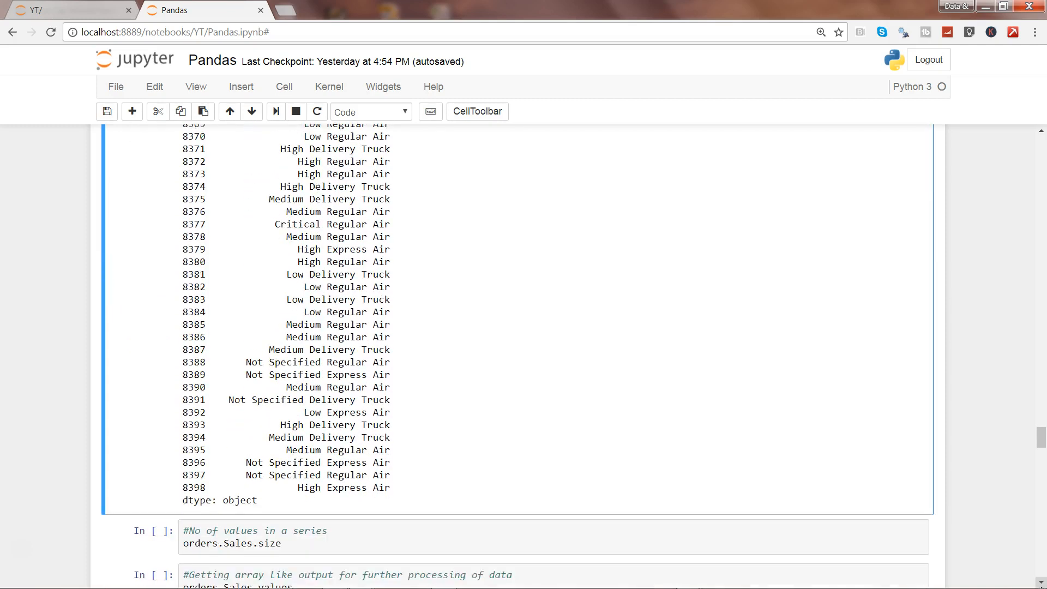
scroll(down, 3)
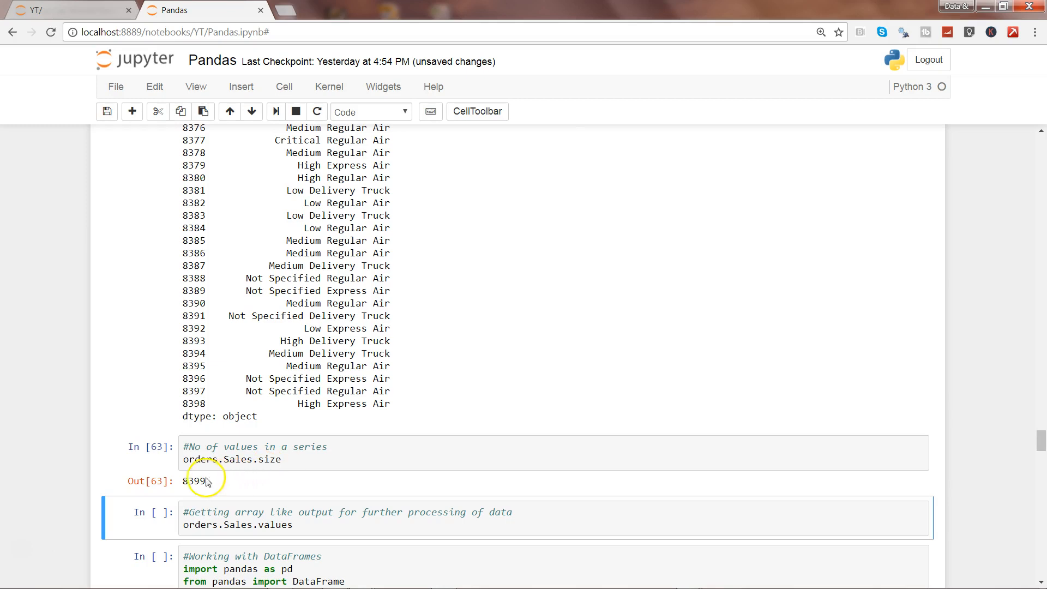
Step: Highlight the 8399 result returned by orders.Sales.size
double_click(193, 481)
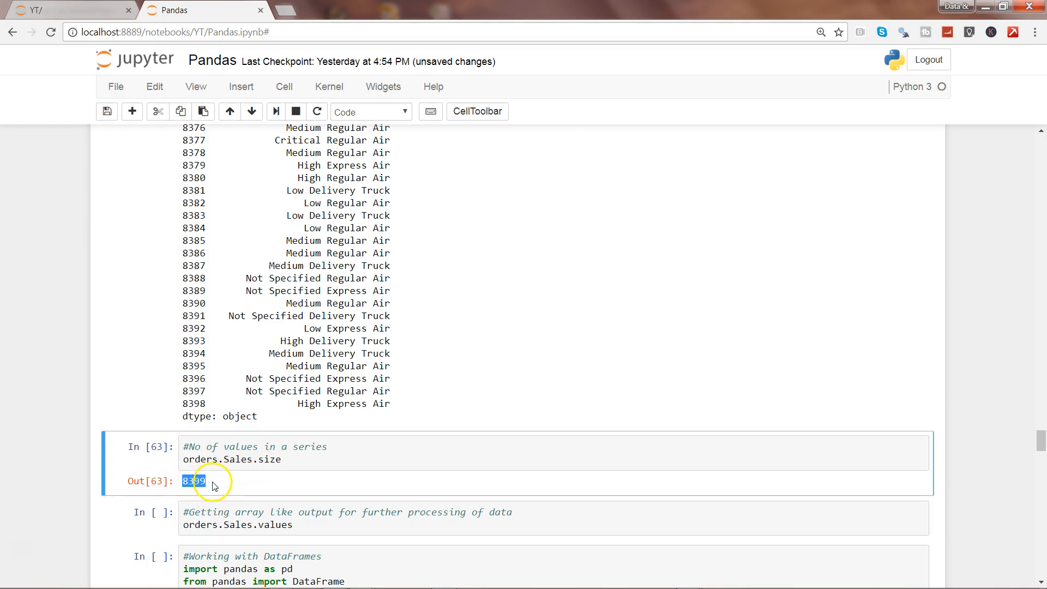
mouse_move(361, 532)
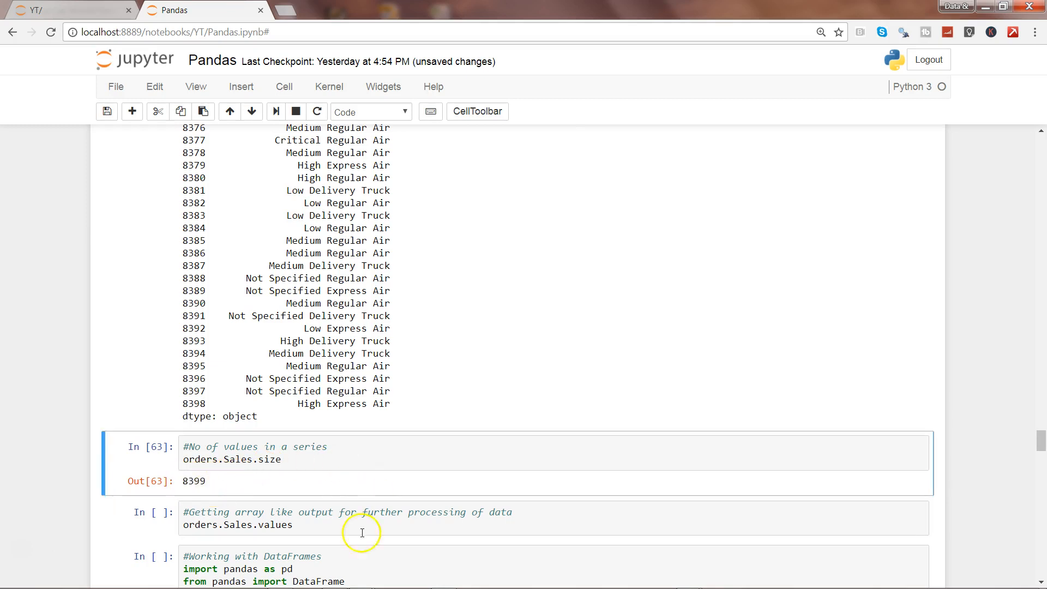
mouse_move(229, 514)
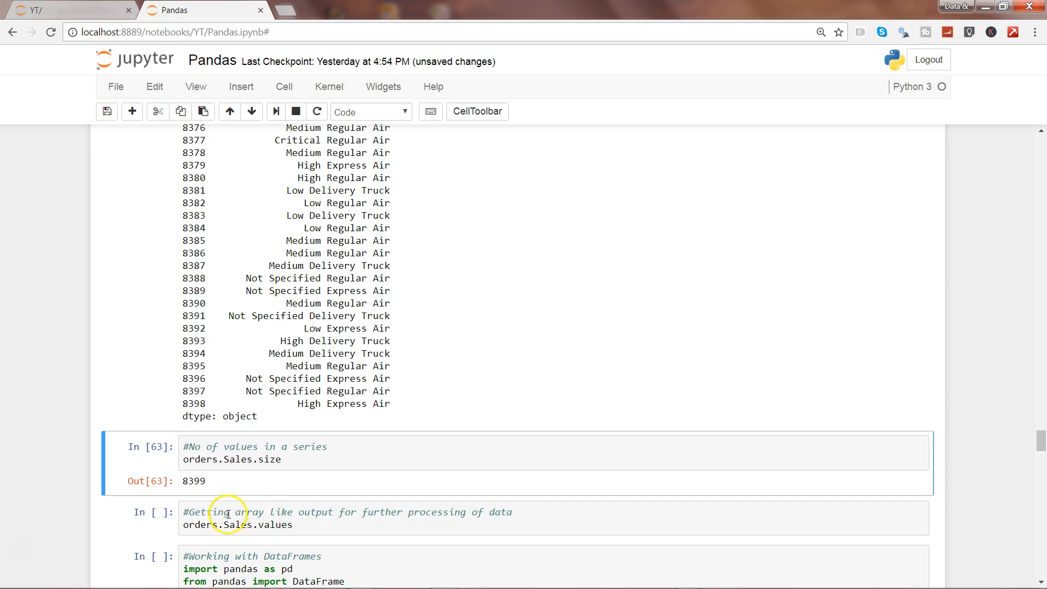